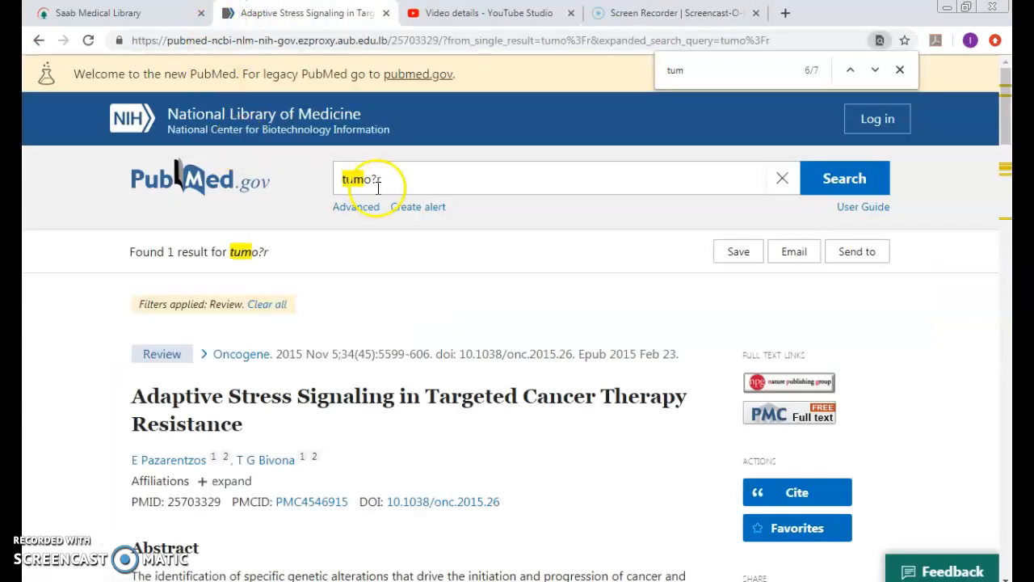
Step: Search PubMed for the unquoted phrase left without being seen, giving 44,337 review results
text(le)
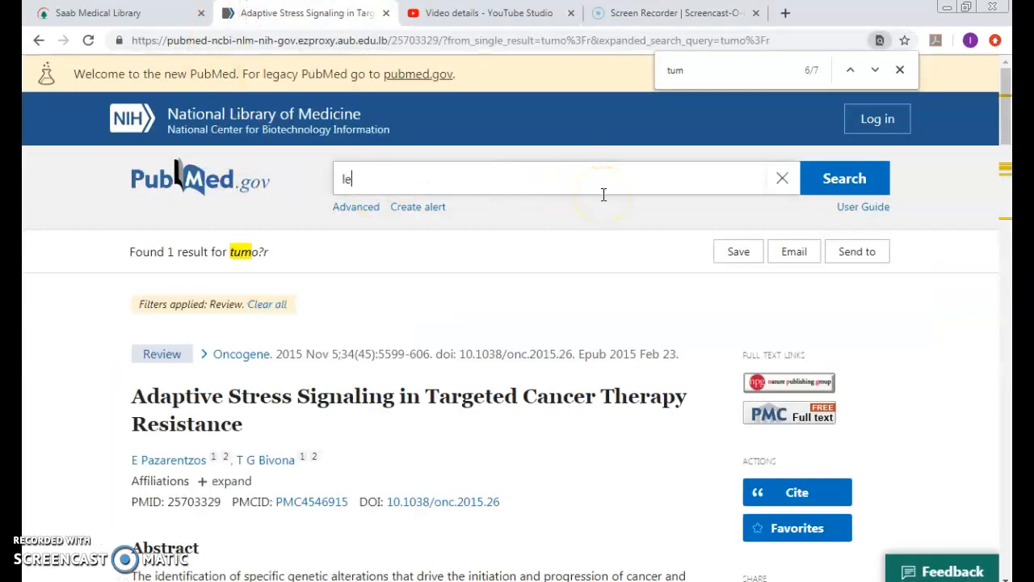
text(left without being see)
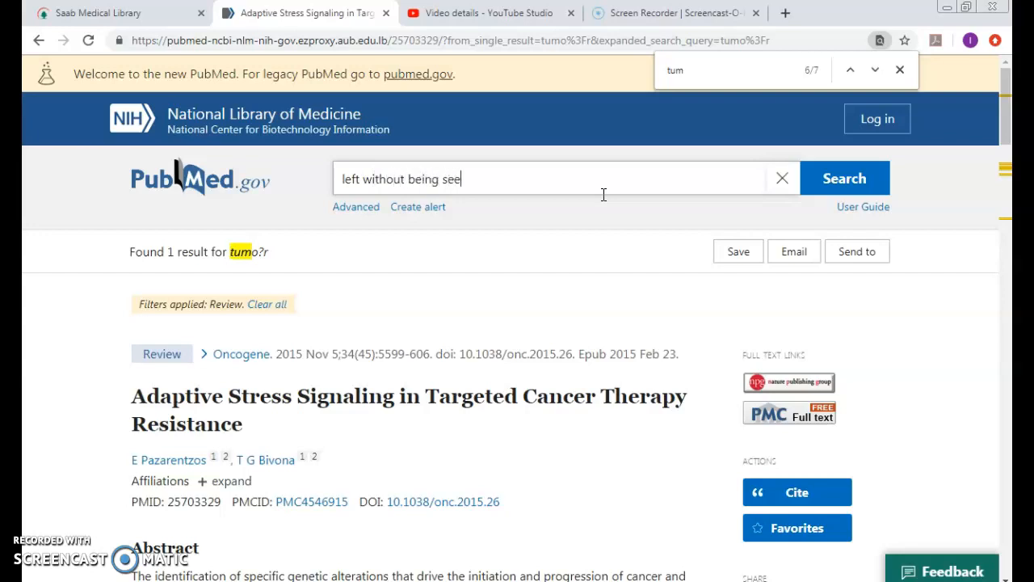
text(n)
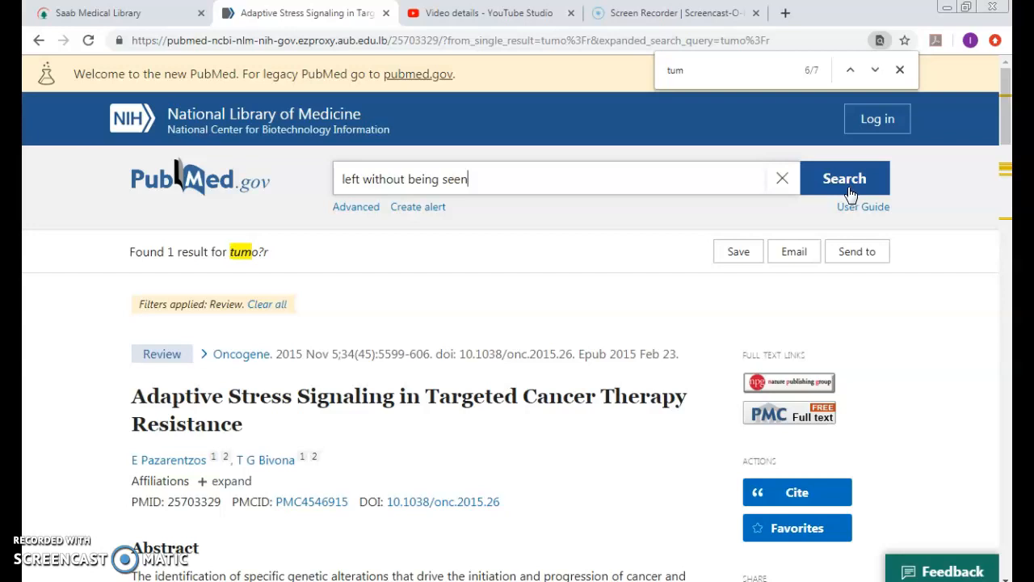
click(845, 178)
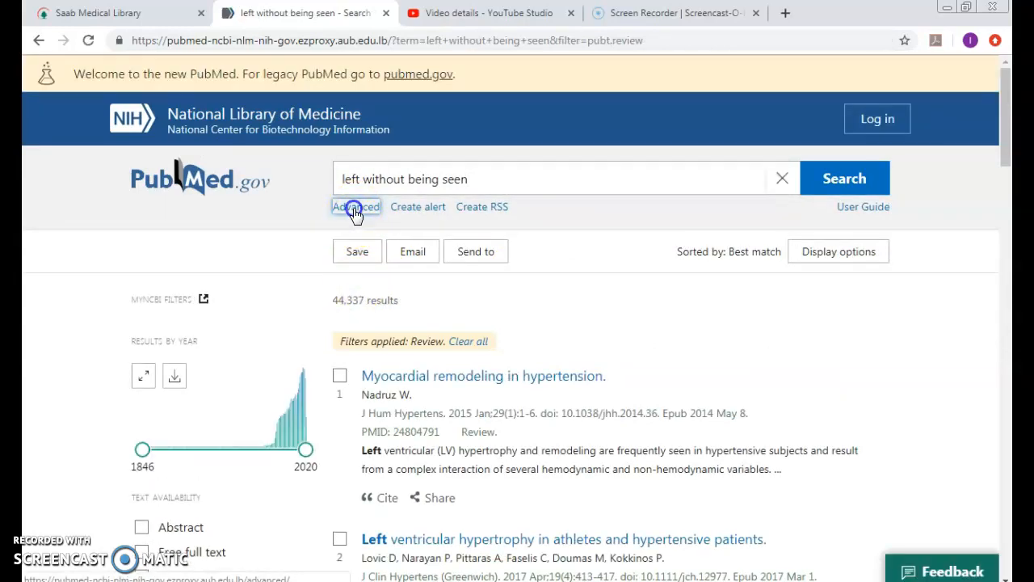
Step: In Advanced Search, clear the Review filter and expand search #16's details
click(356, 207)
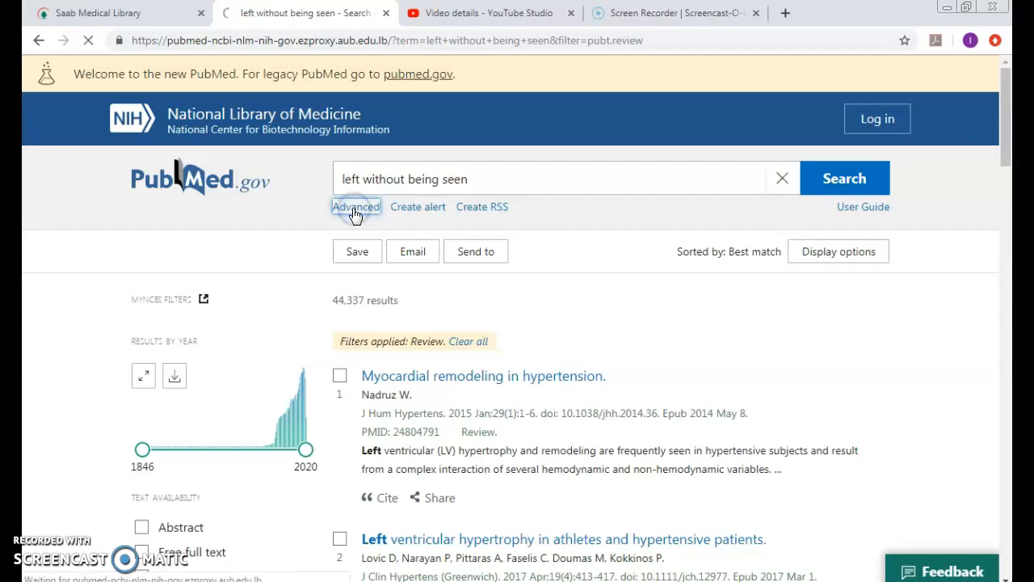
click(355, 206)
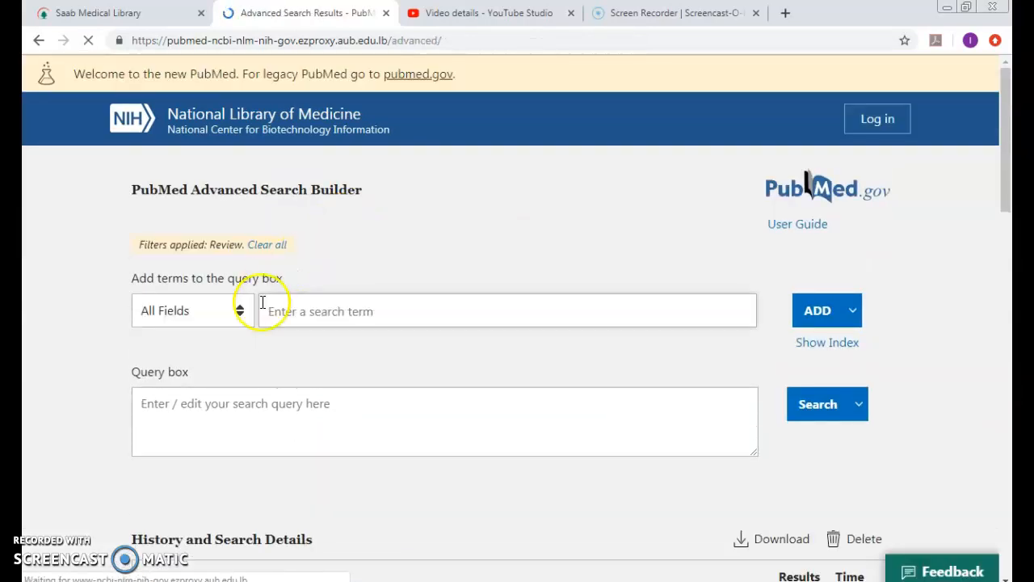
scroll(down, 3)
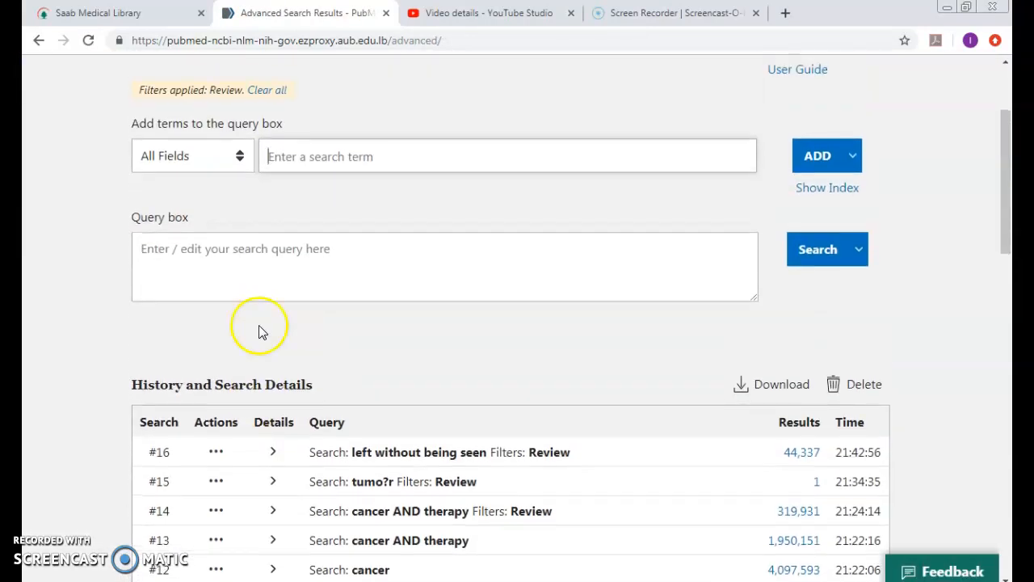
scroll(up, 3)
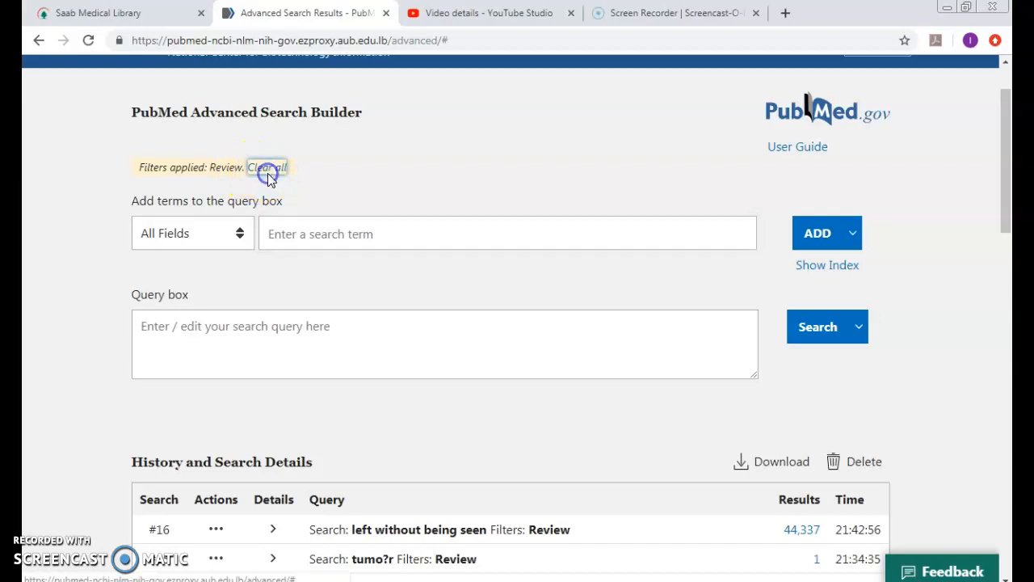
click(267, 167)
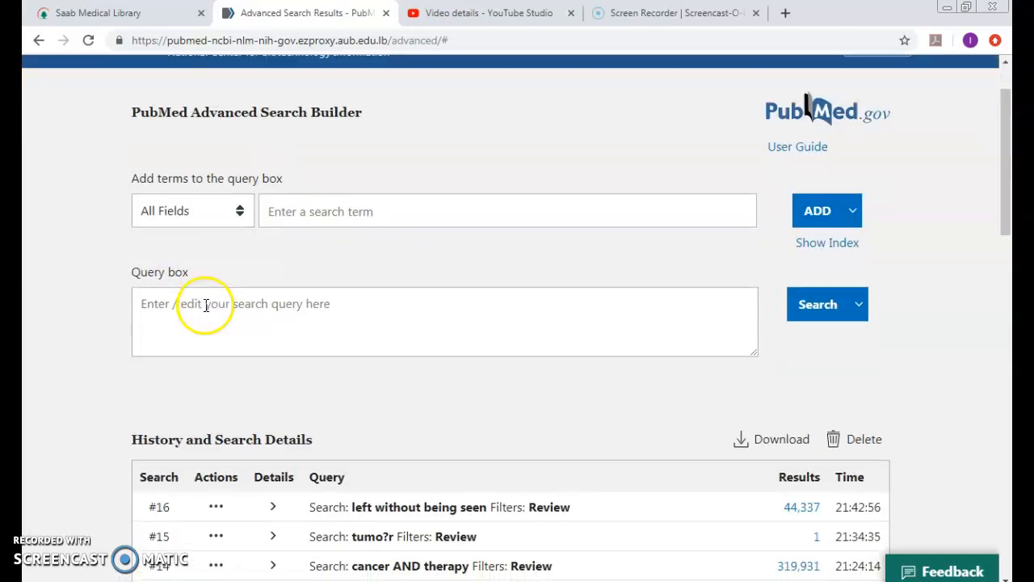
scroll(down, 3)
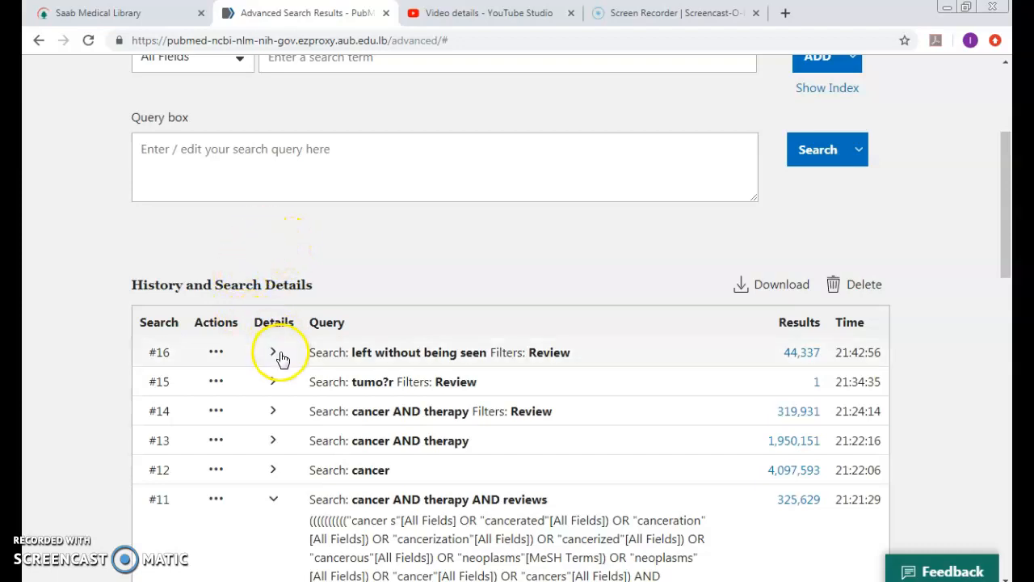
click(273, 351)
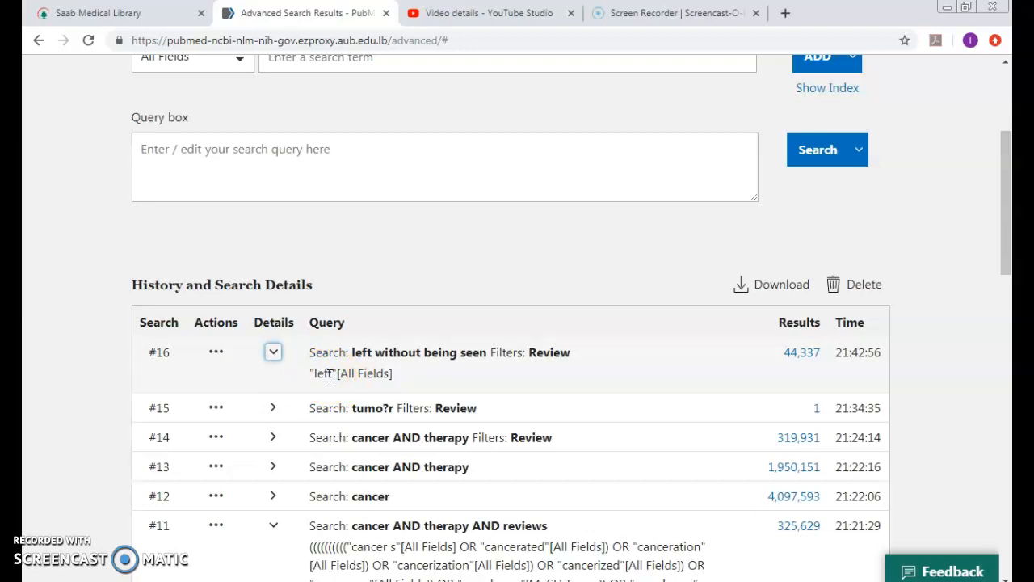
Step: Search the quoted phrase "left without being seen", cutting results from 44,337 to 240
scroll(up, 3)
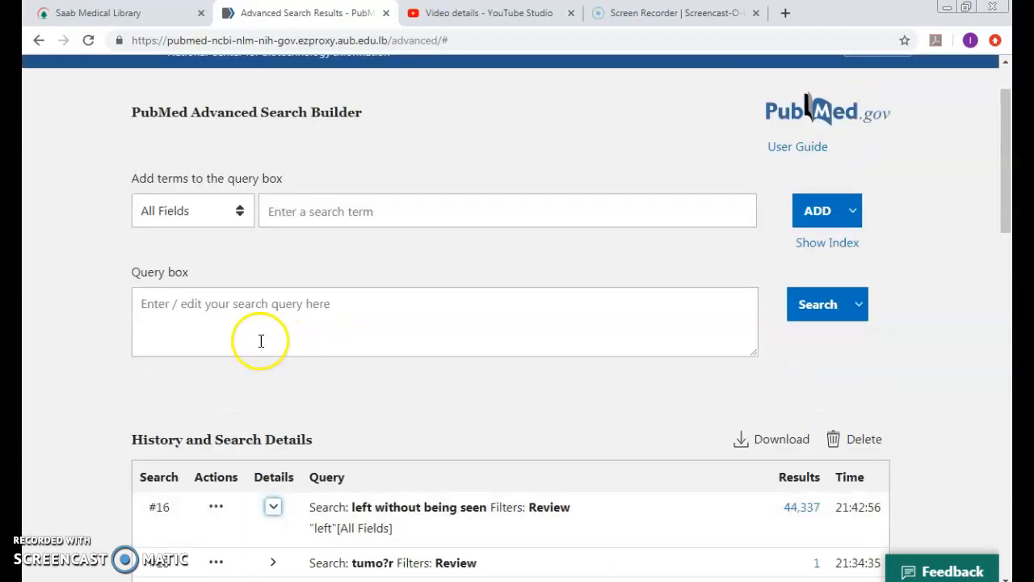
text(")
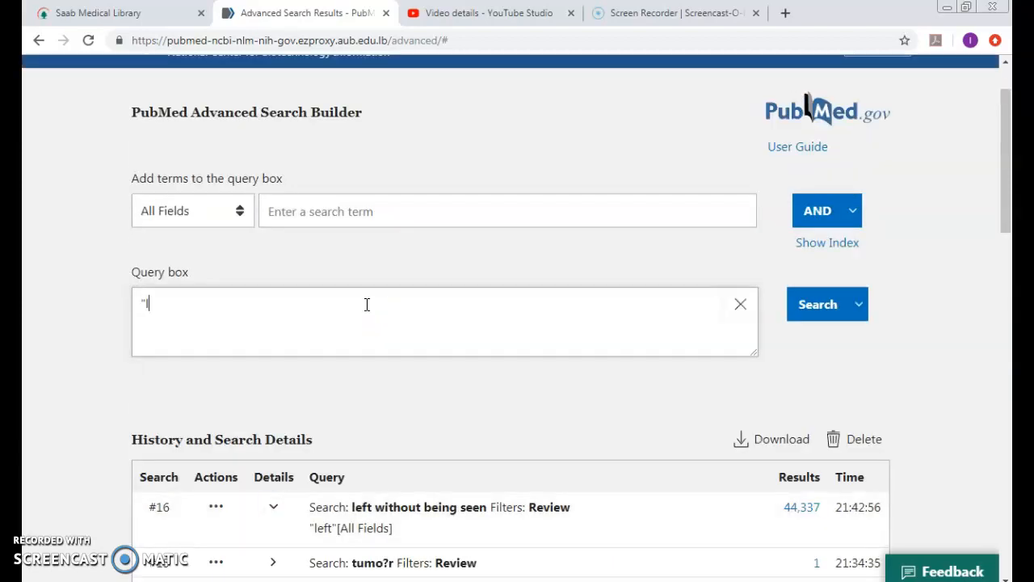
text(left withou)
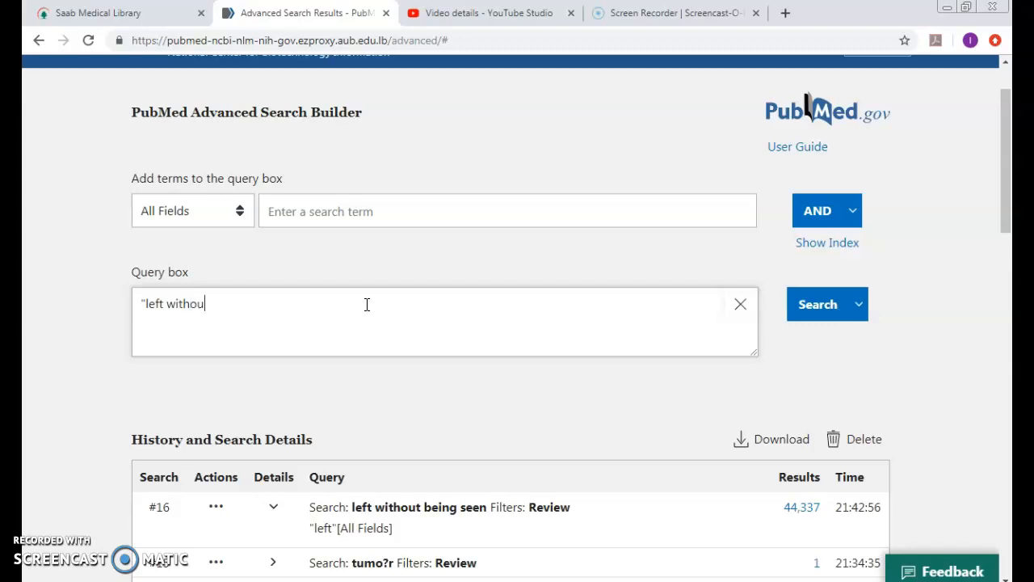
text(t being seen)
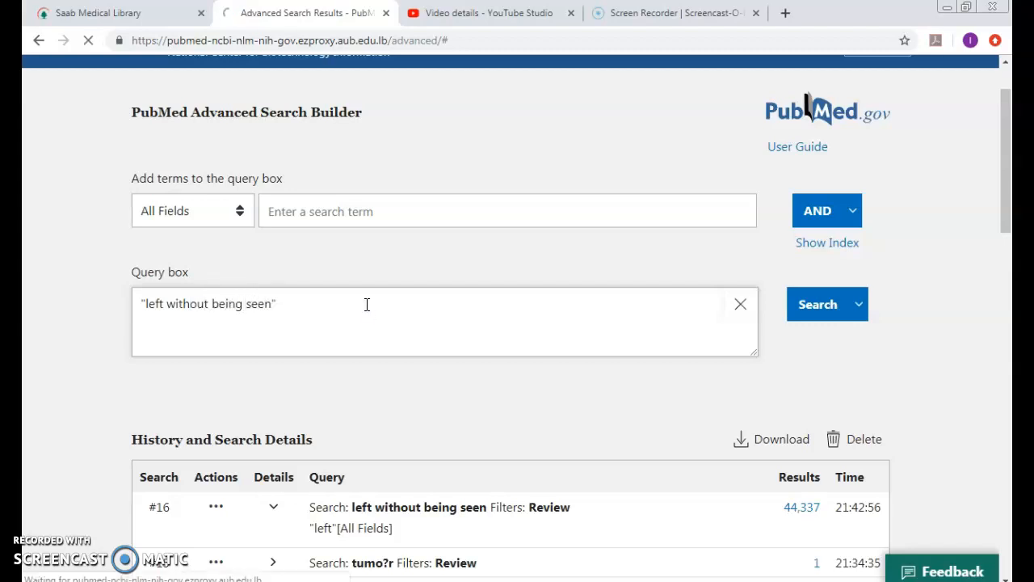
click(827, 304)
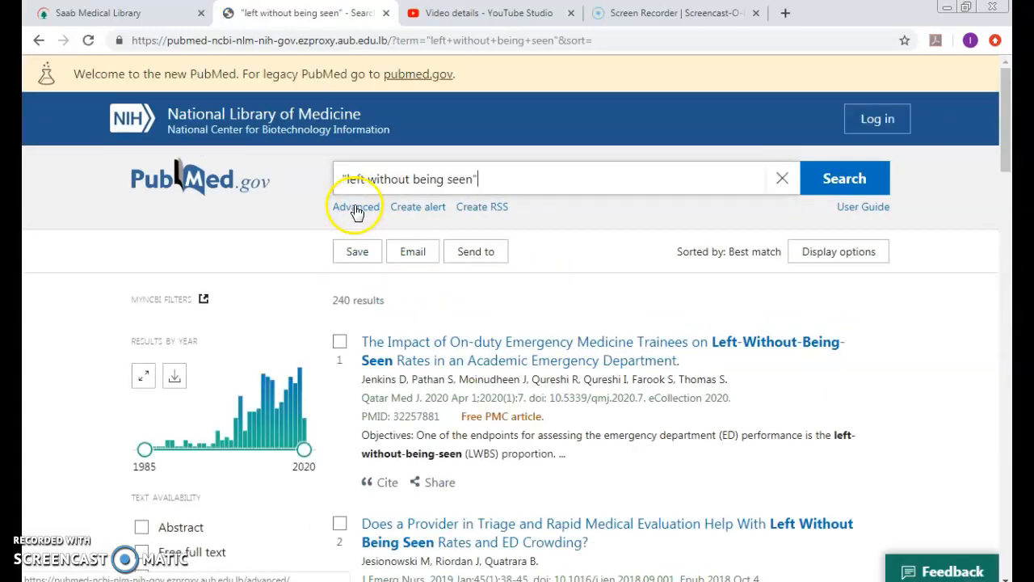
click(355, 206)
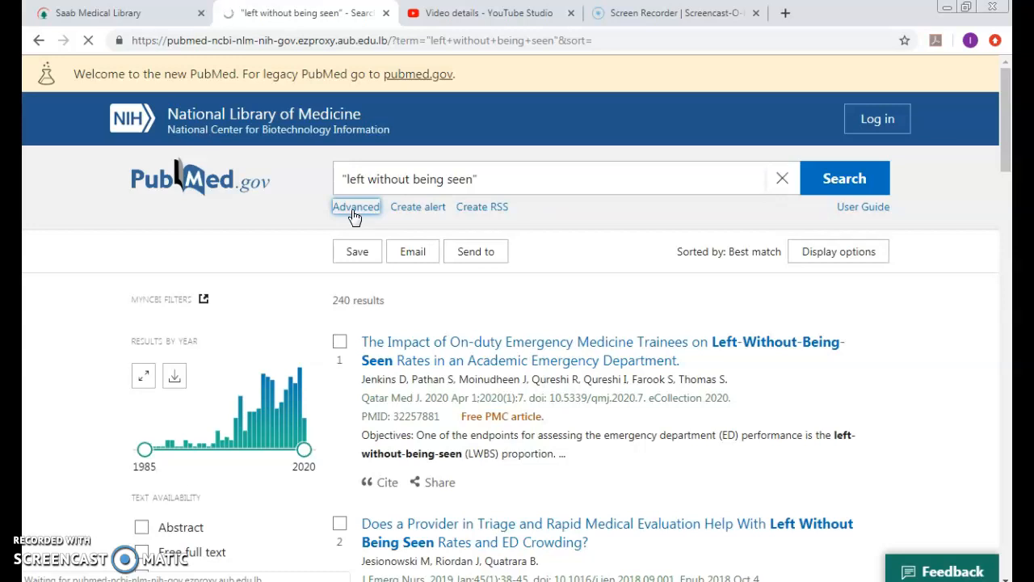
Step: Open search #17's 240 results from the Advanced Search history
click(356, 206)
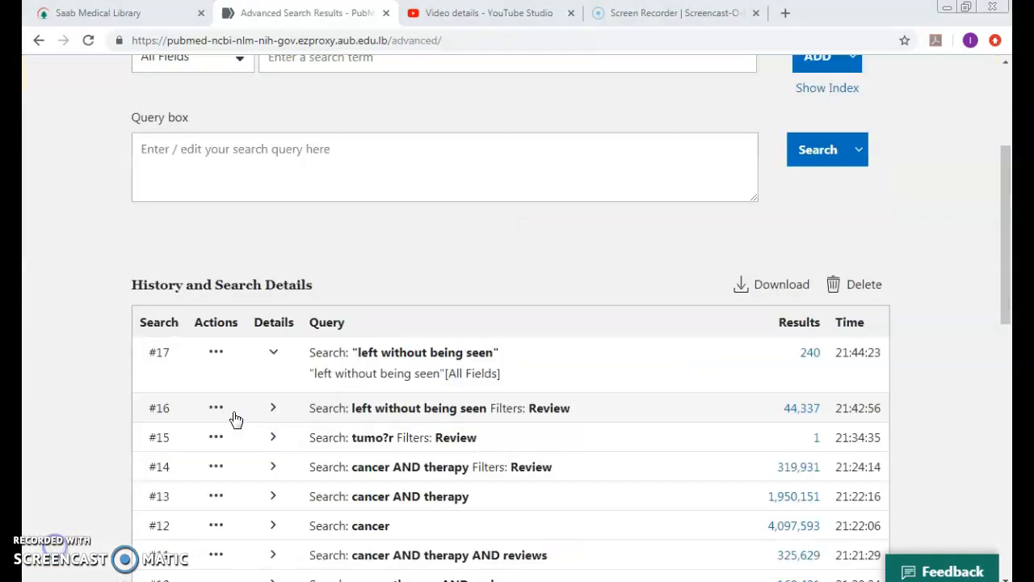
mouse_move(338, 370)
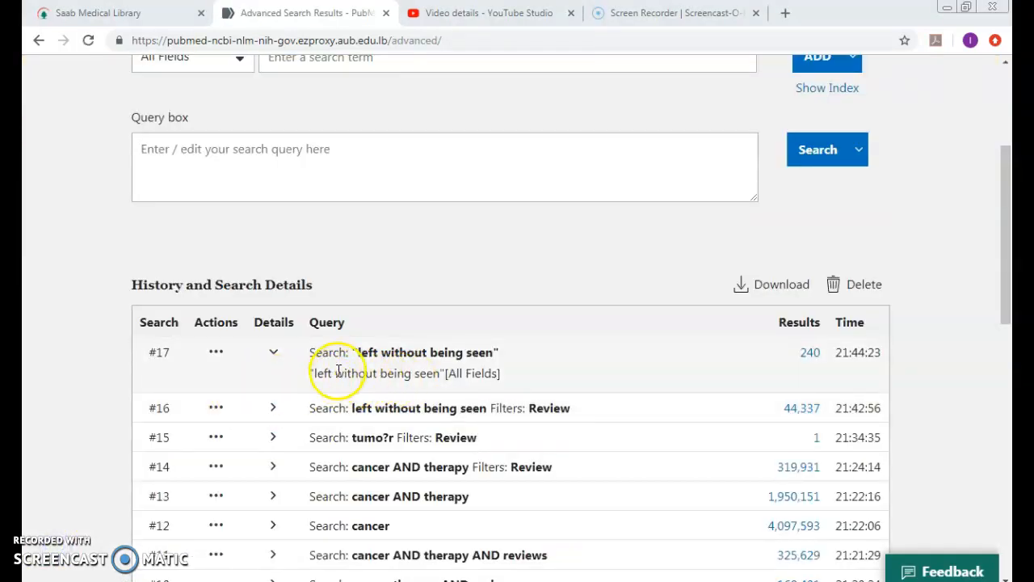
mouse_move(297, 388)
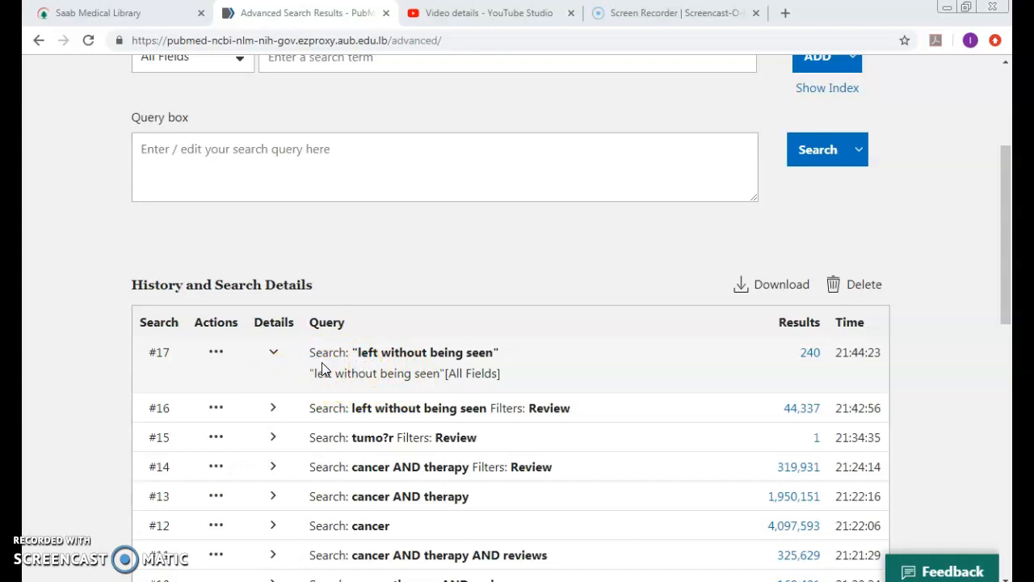
mouse_move(385, 381)
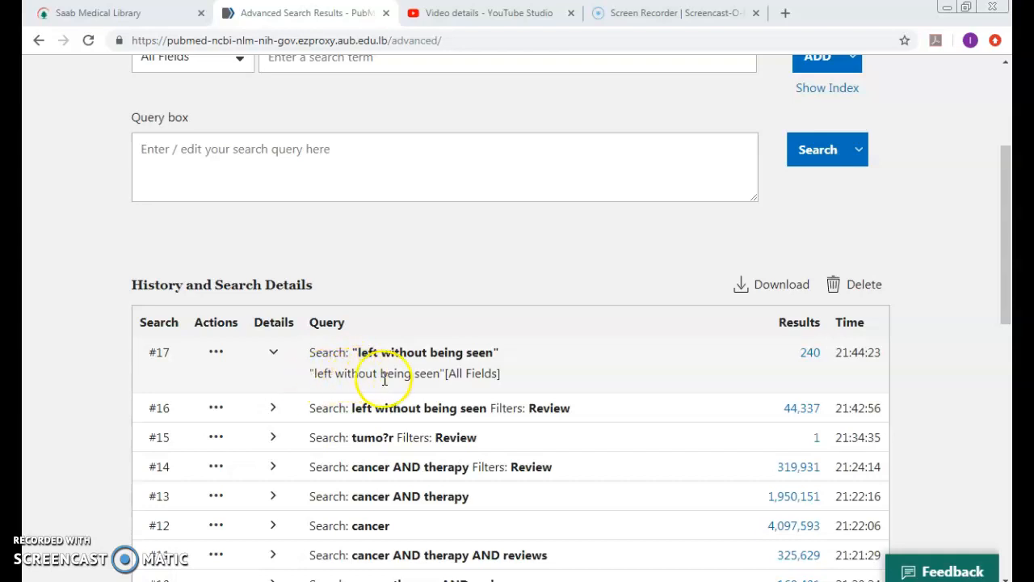
mouse_move(431, 393)
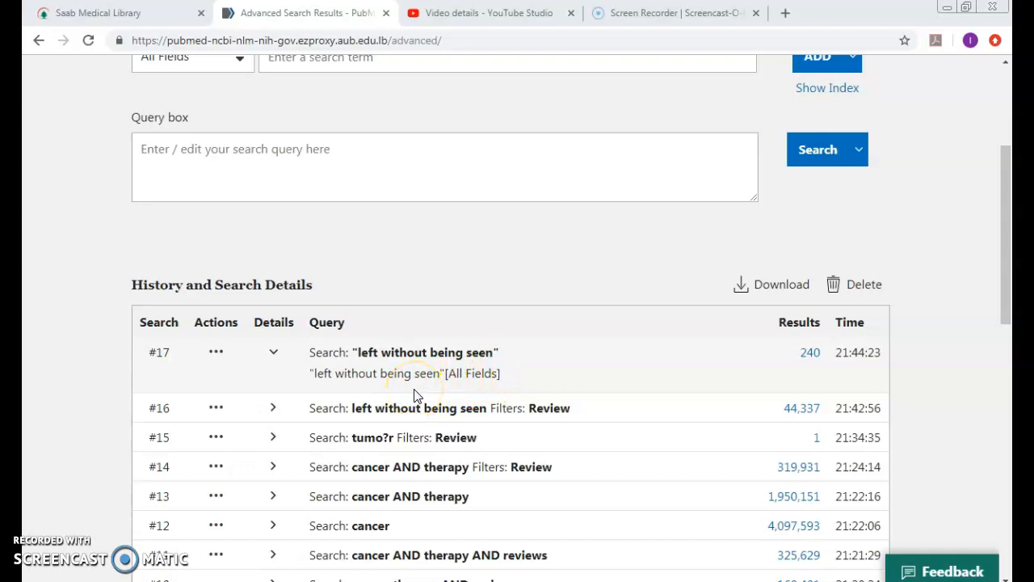
mouse_move(315, 229)
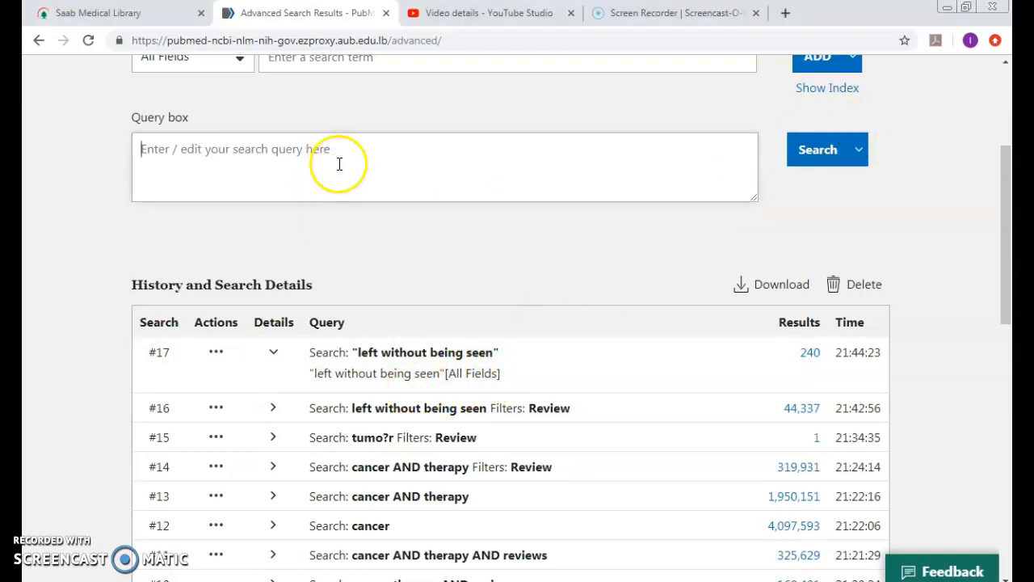
mouse_move(387, 175)
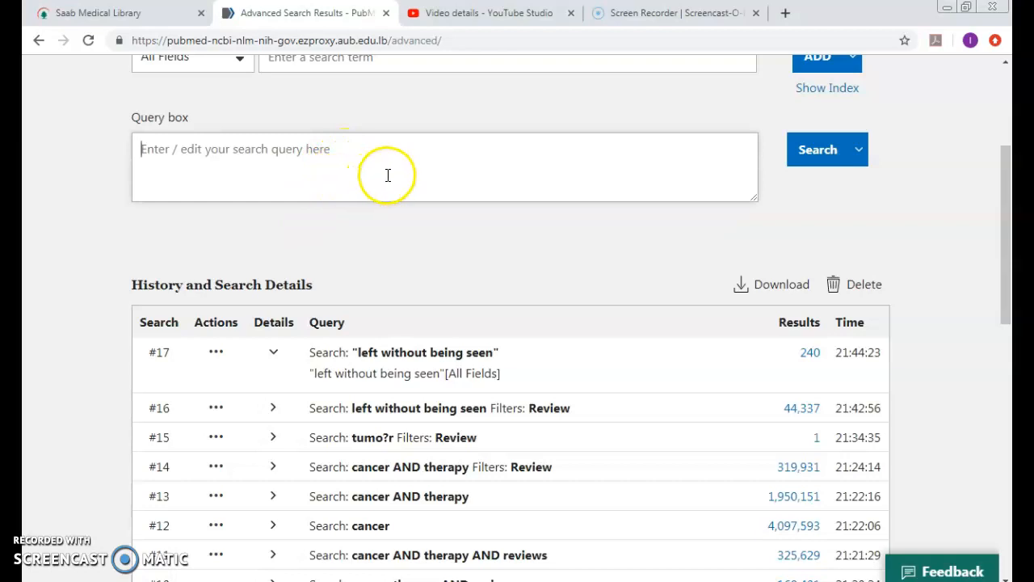
click(809, 352)
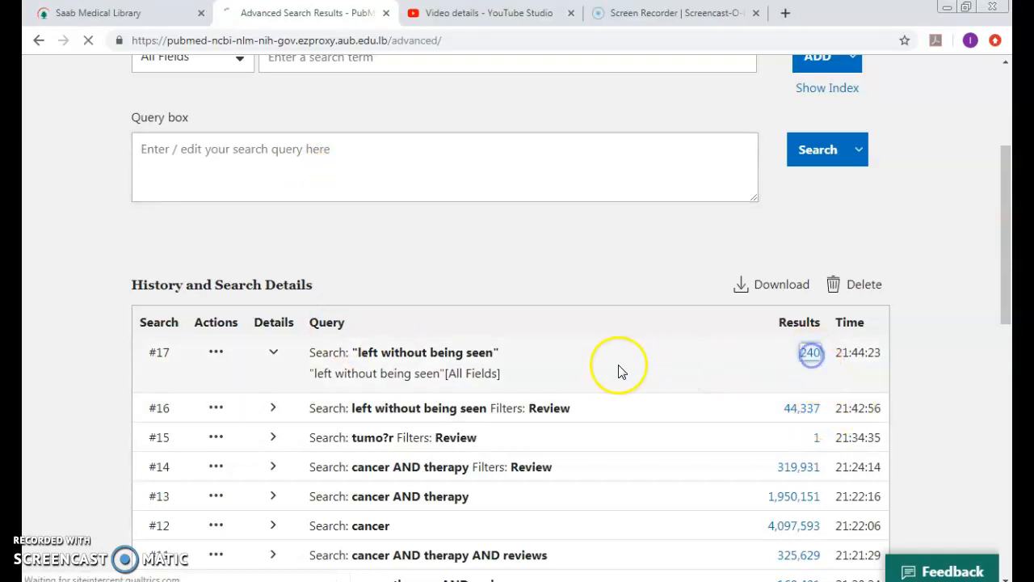
click(809, 353)
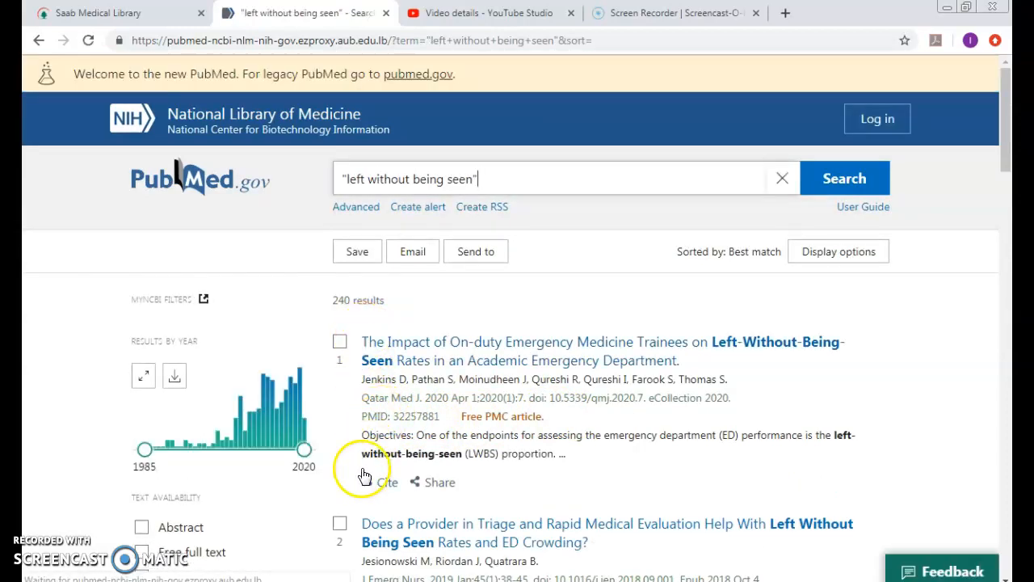
mouse_move(493, 327)
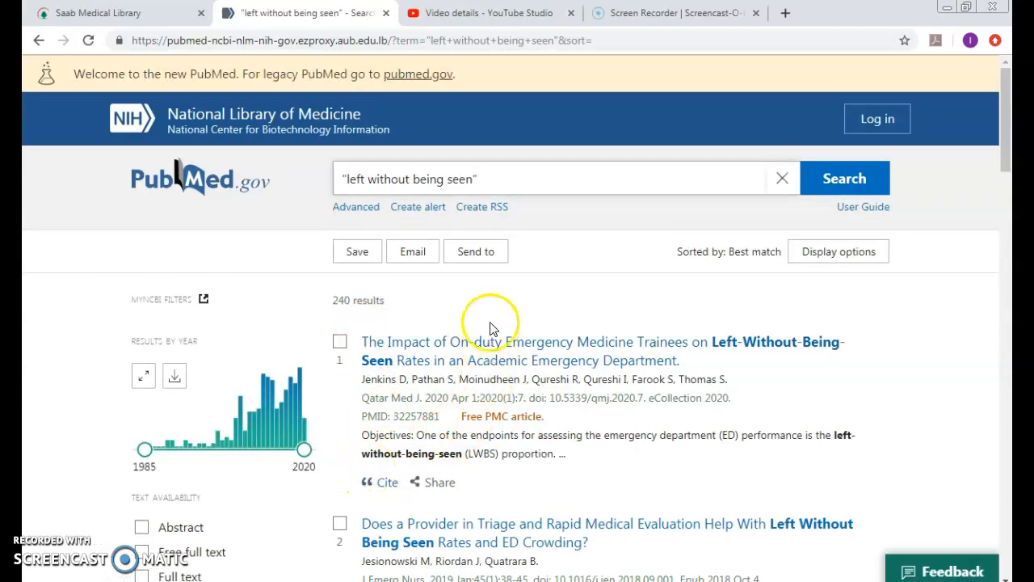
mouse_move(768, 267)
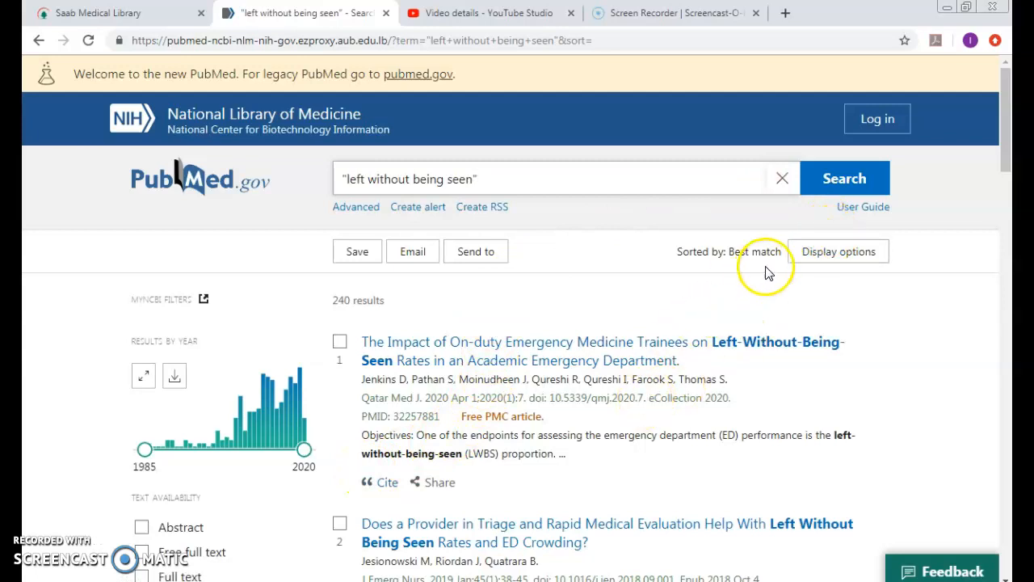
Step: Switch the results display format to Abstract and scroll through the articles
click(839, 251)
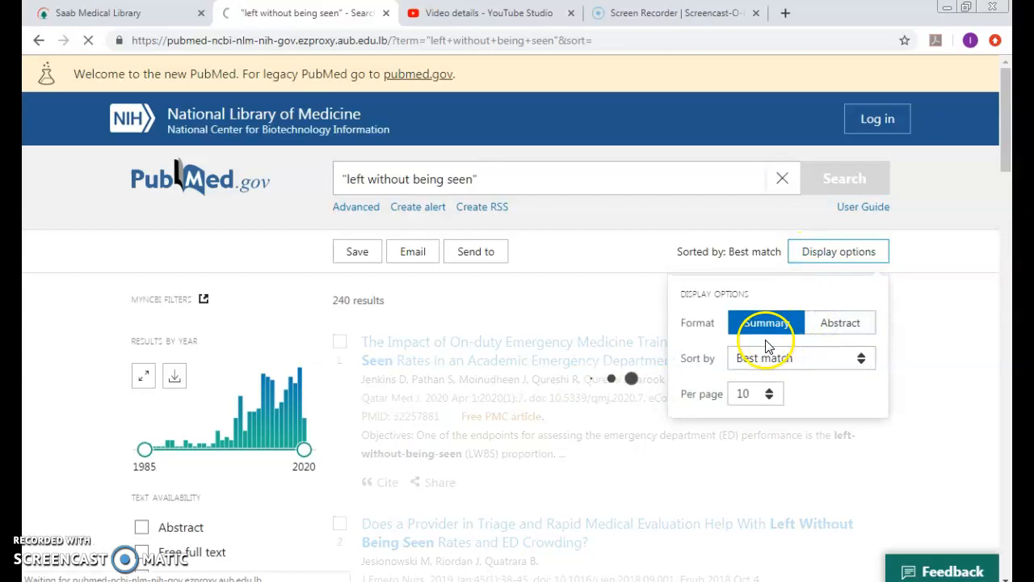
click(839, 322)
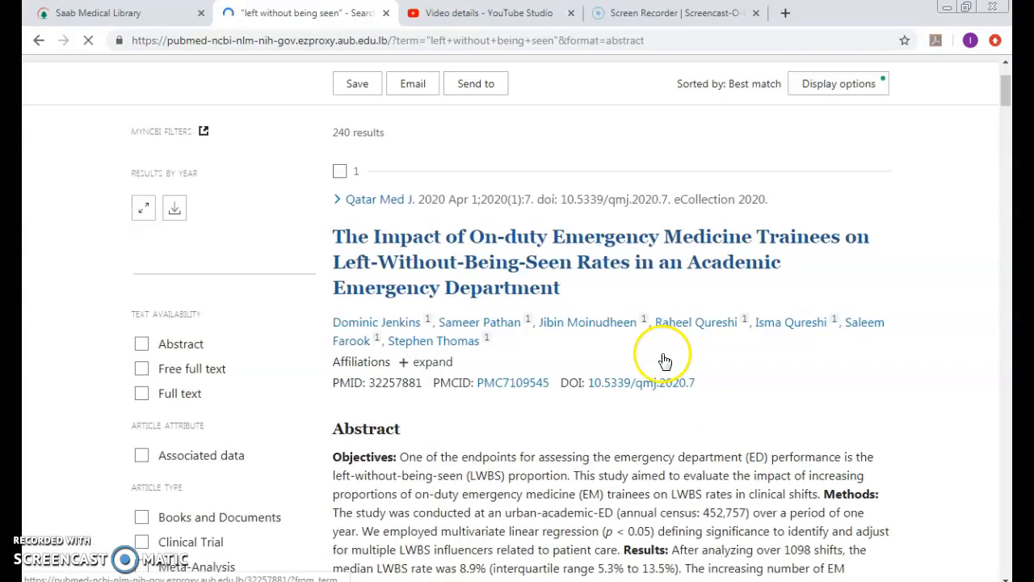
scroll(up, 3)
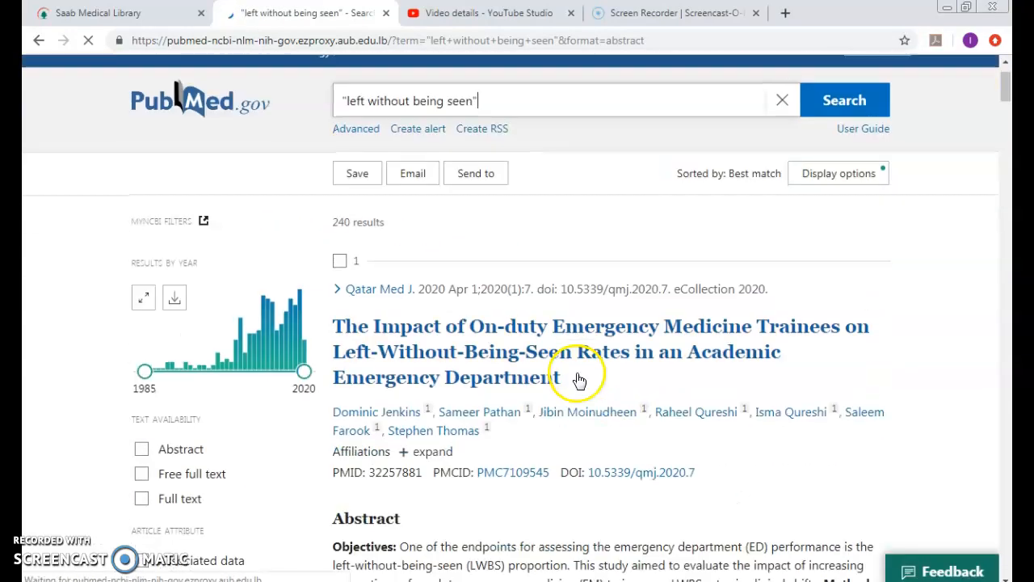
scroll(down, 3)
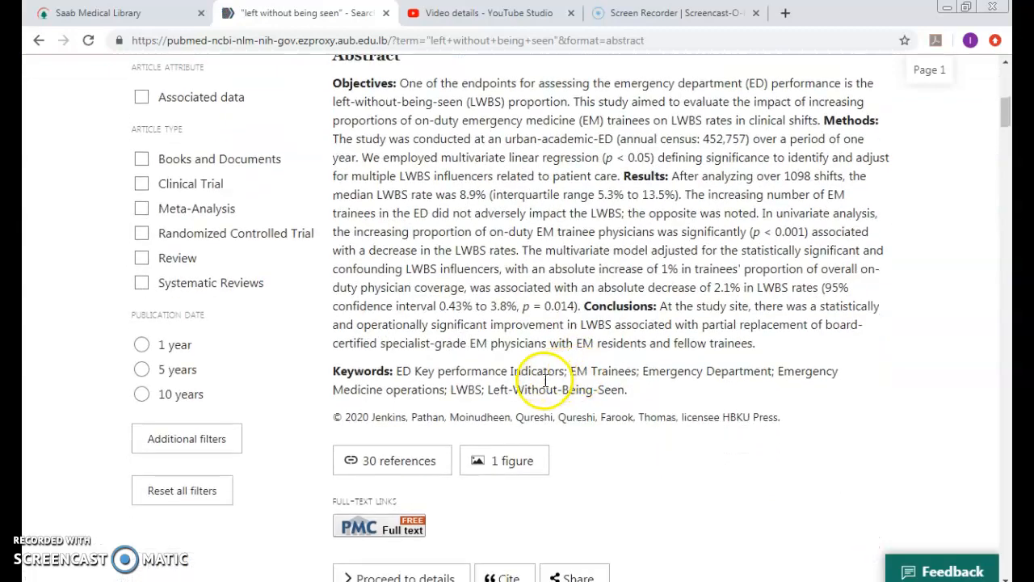
scroll(down, 3)
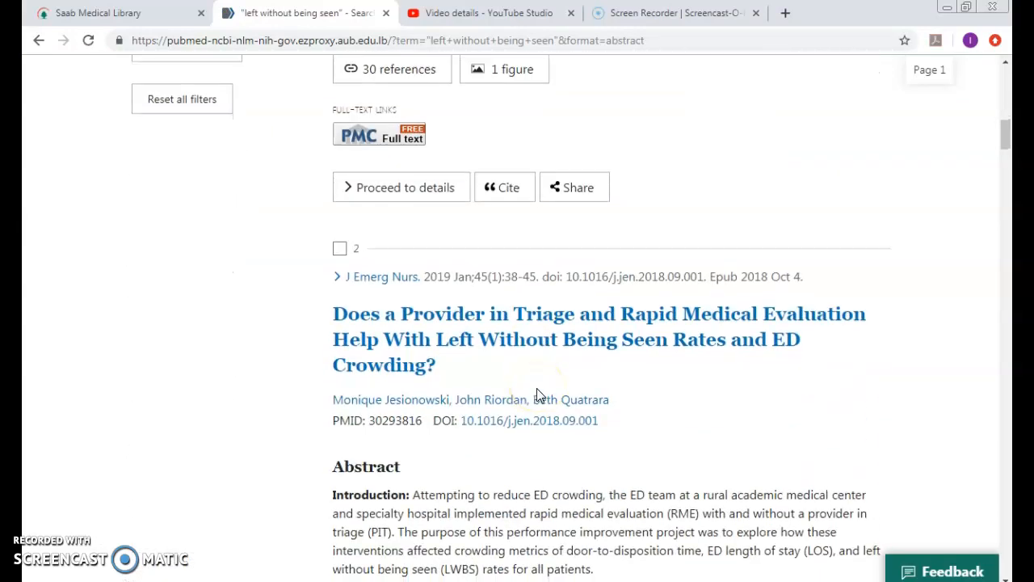
scroll(down, 3)
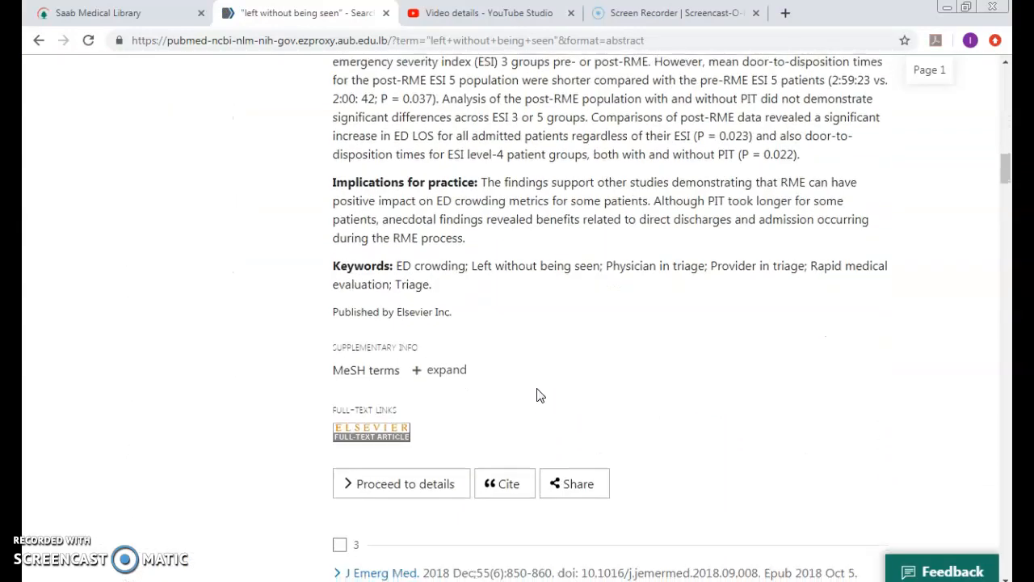
Step: Expand MeSH terms for the third, fourth and triage provider articles, then scroll back up
scroll(down, 3)
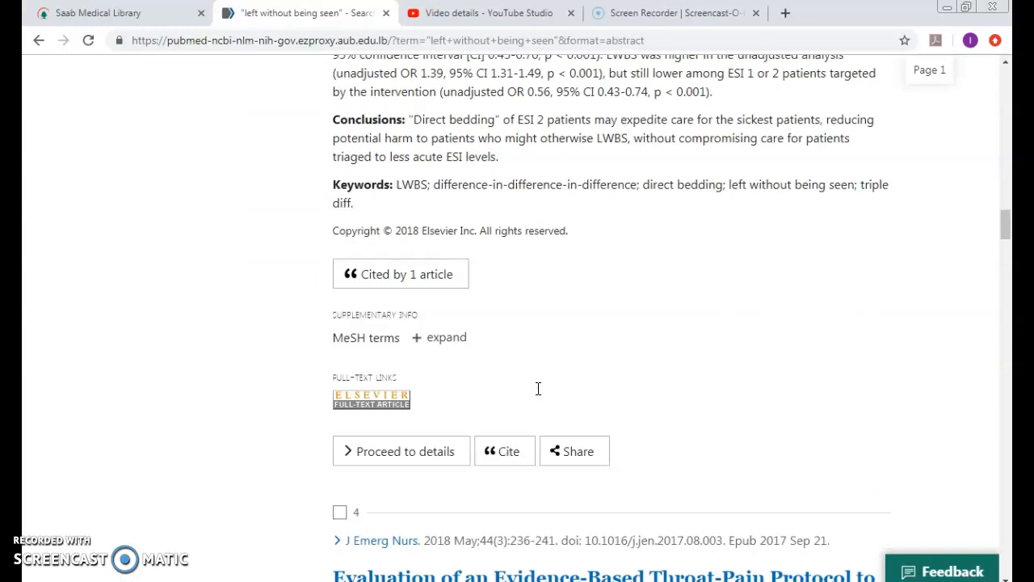
click(439, 337)
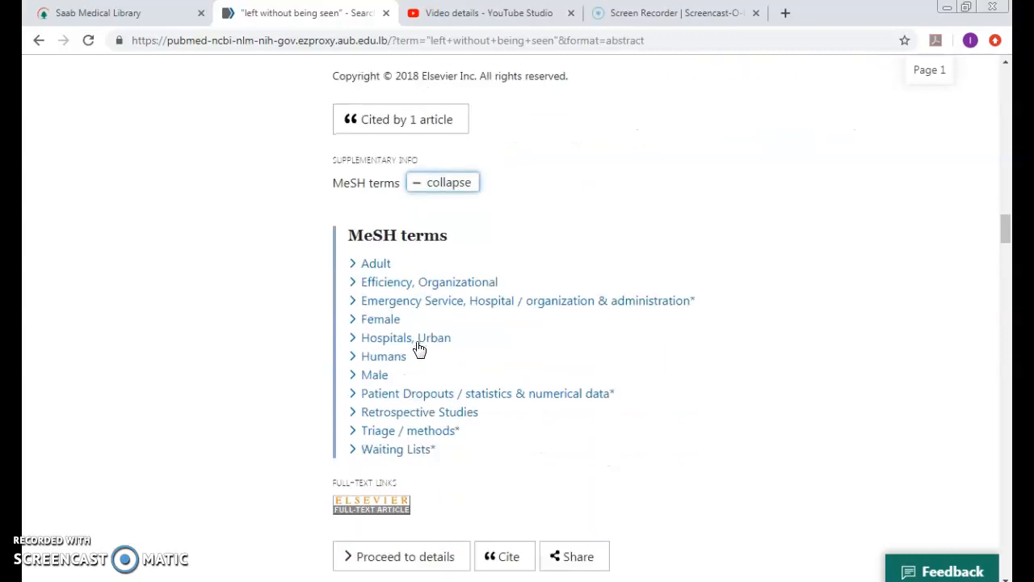
mouse_move(458, 434)
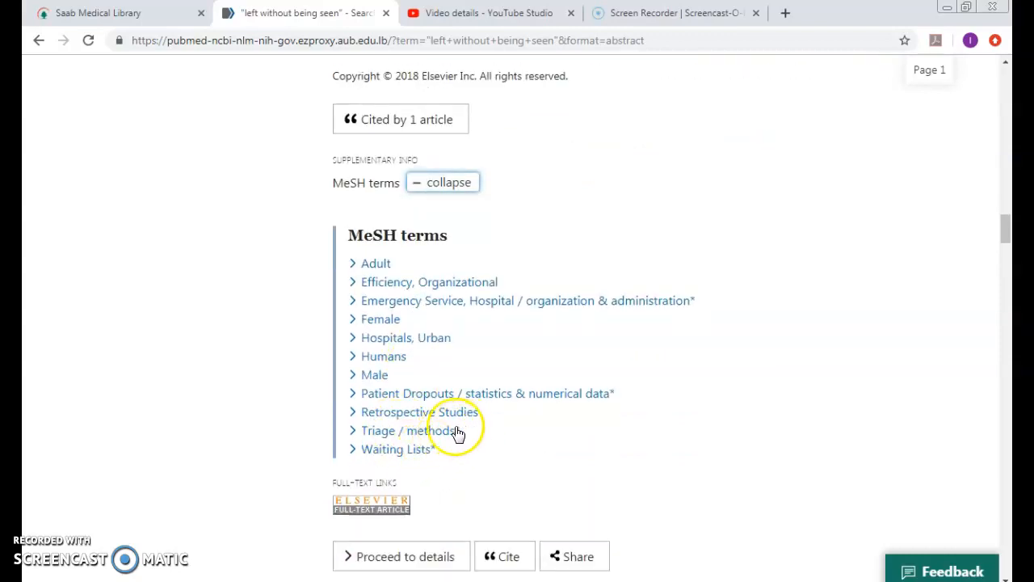
mouse_move(463, 313)
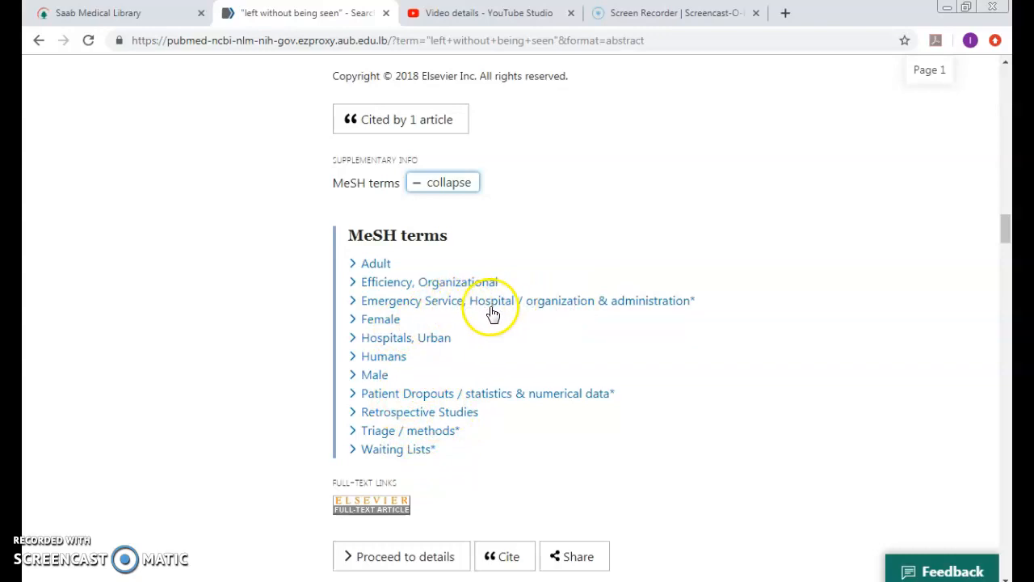
mouse_move(508, 314)
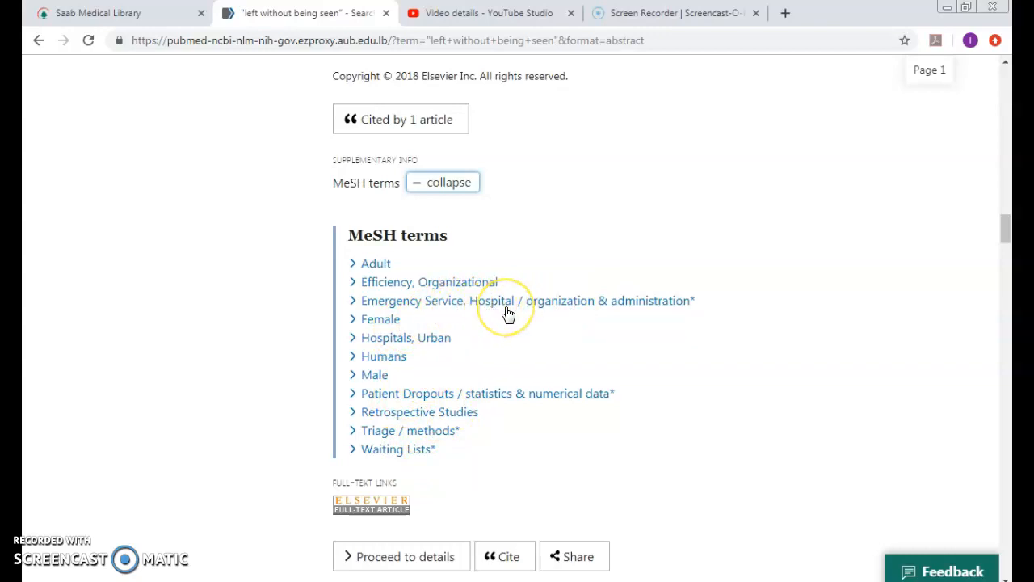
mouse_move(499, 315)
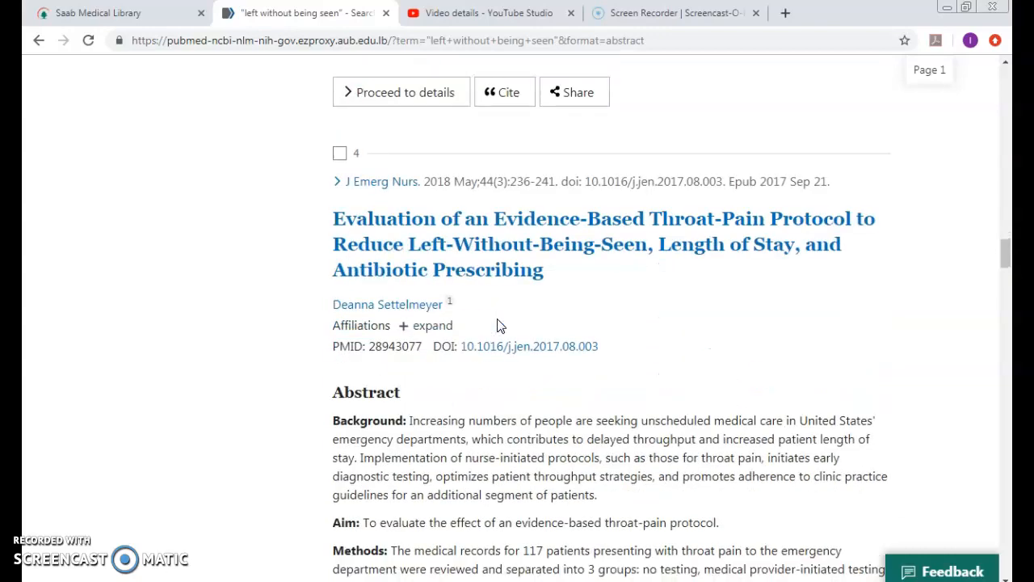
scroll(down, 3)
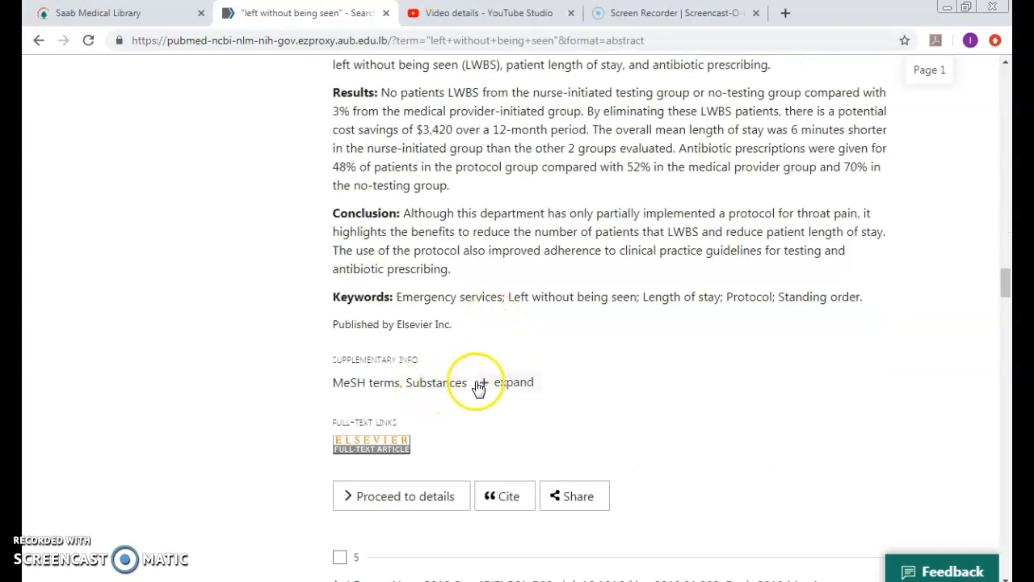
click(514, 382)
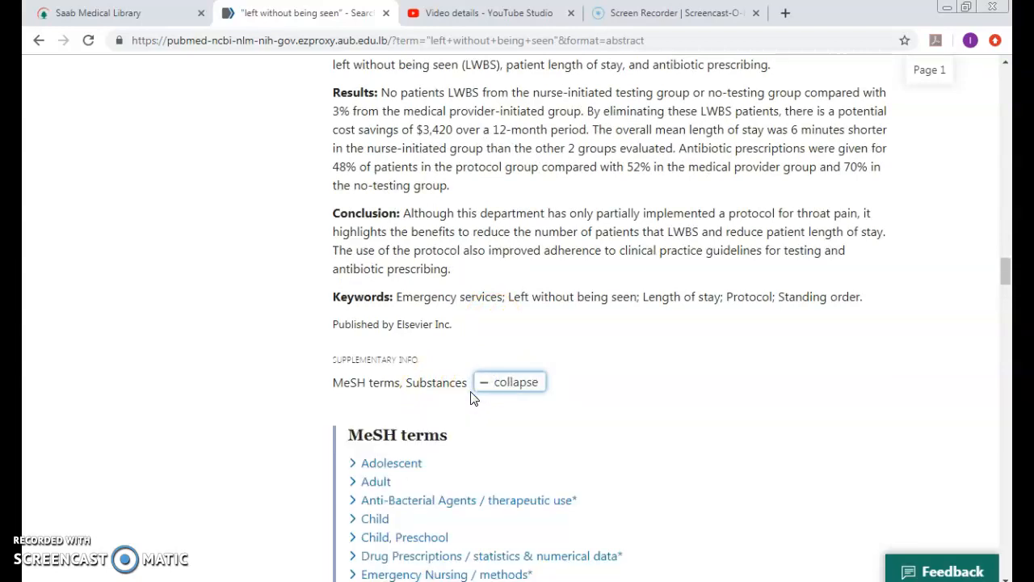
scroll(down, 3)
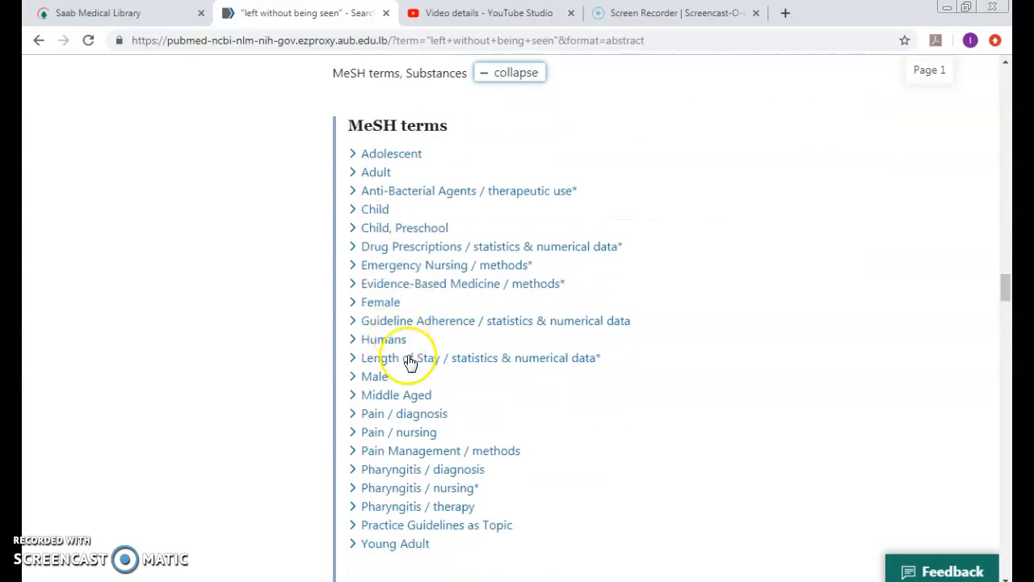
mouse_move(384, 379)
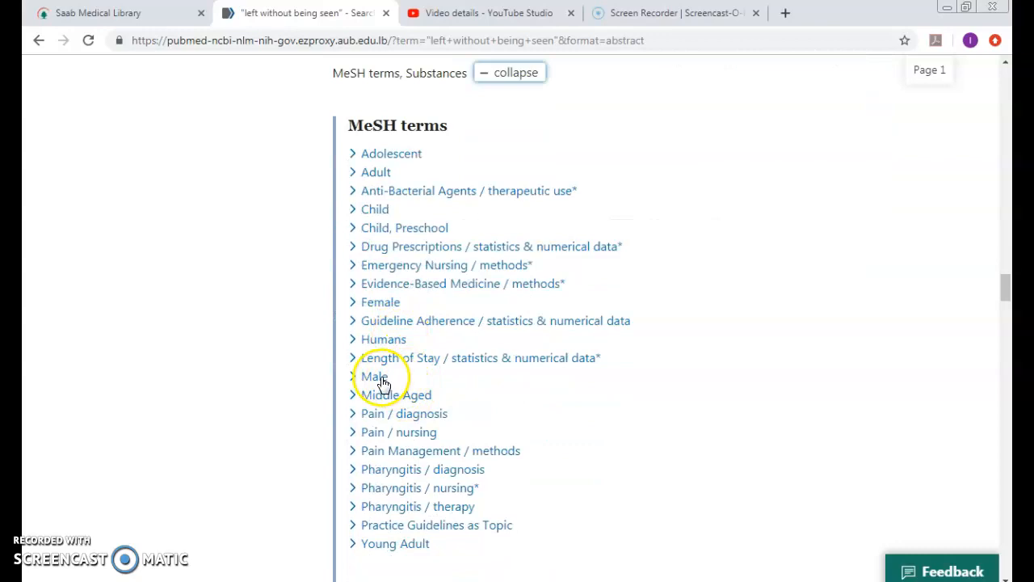
mouse_move(384, 289)
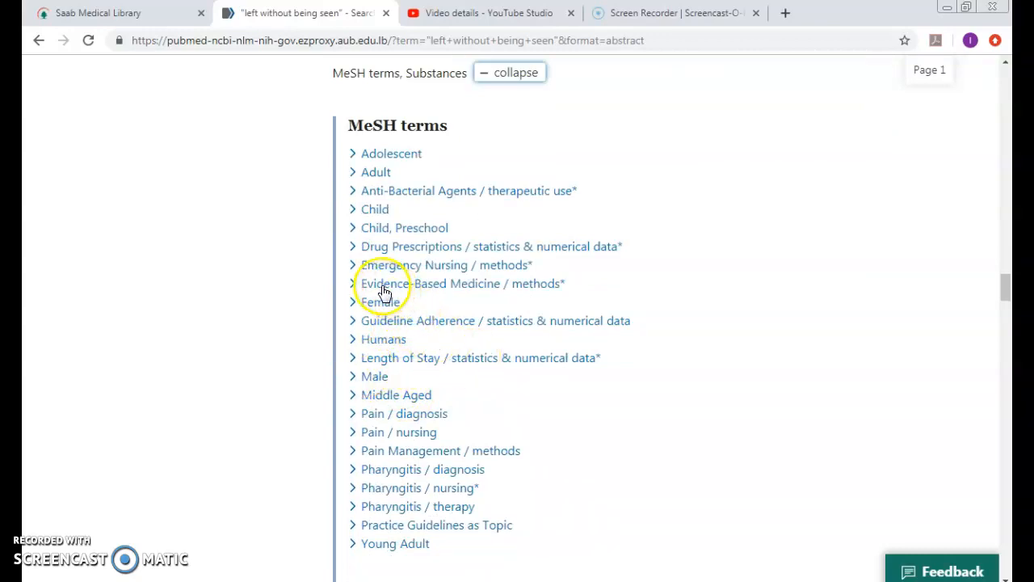
mouse_move(401, 281)
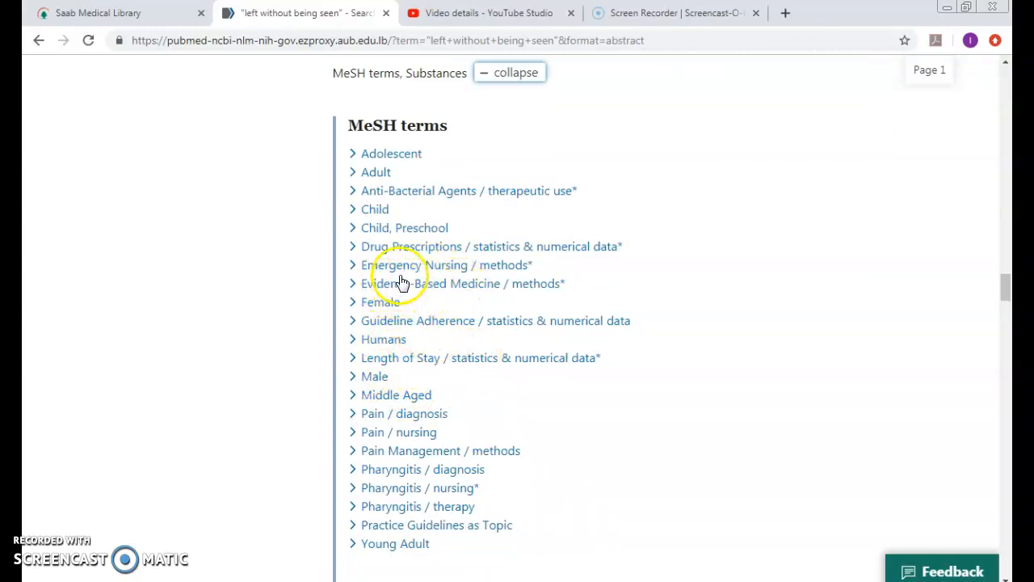
scroll(down, 3)
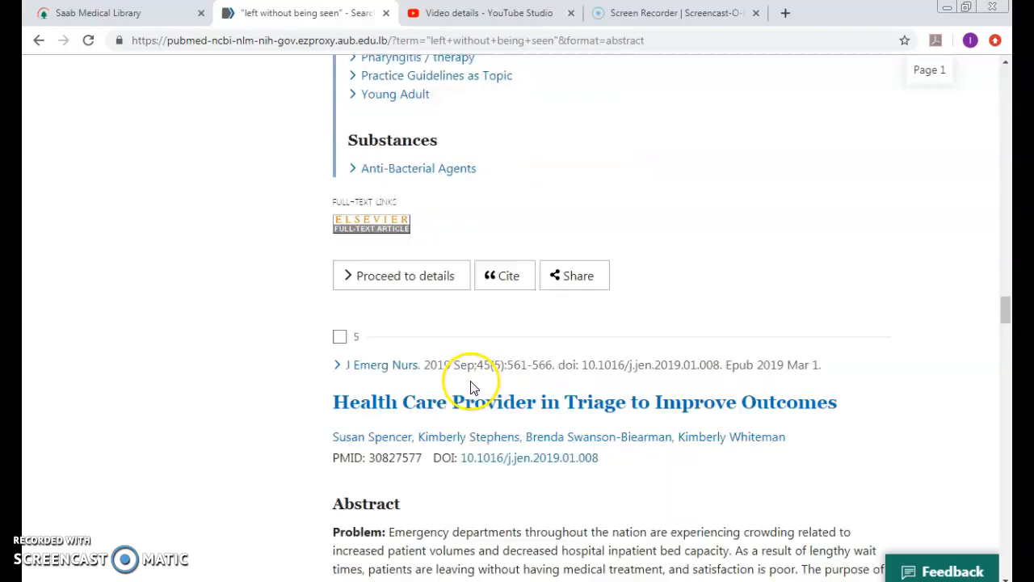
scroll(down, 3)
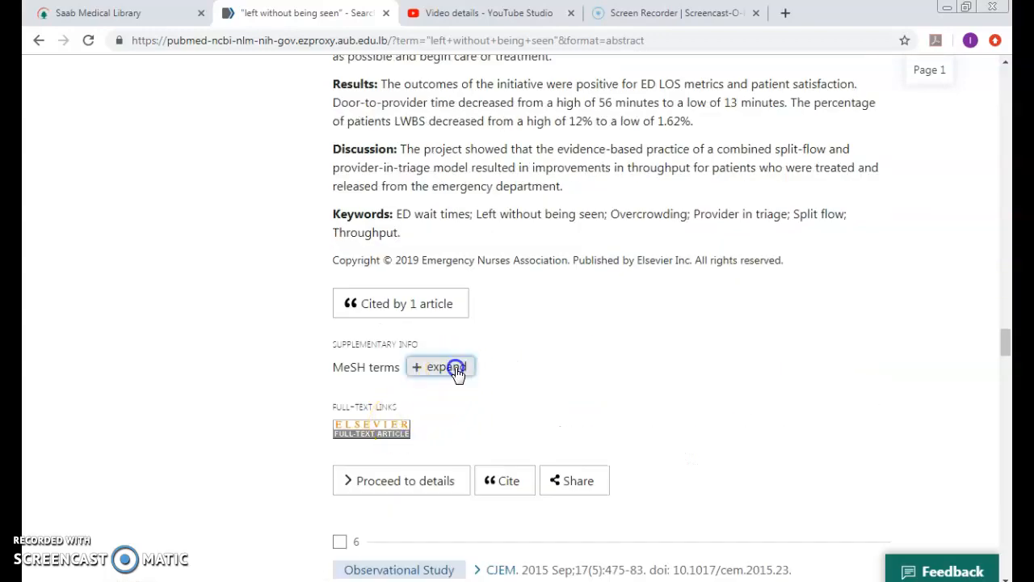
click(440, 367)
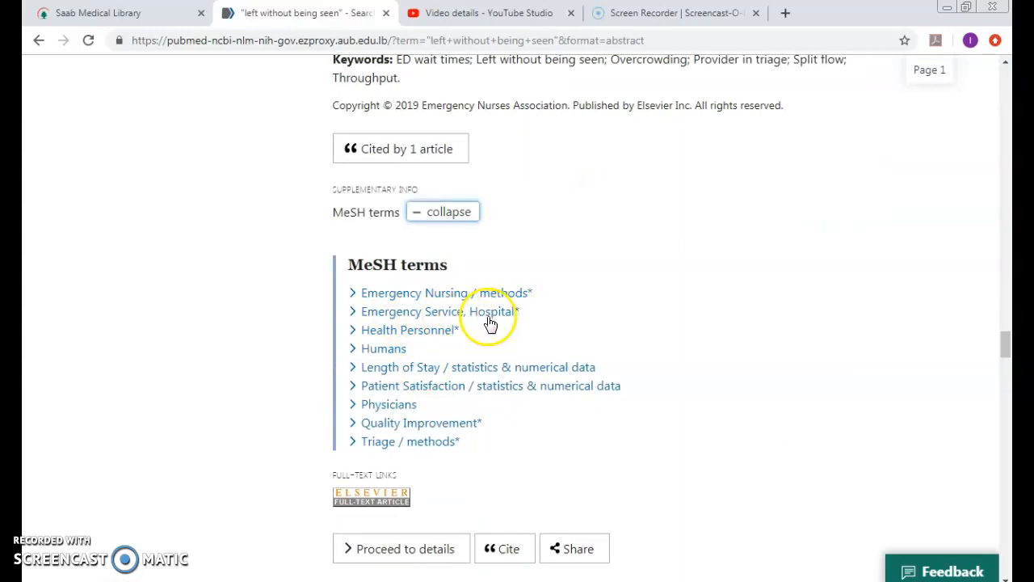
mouse_move(471, 354)
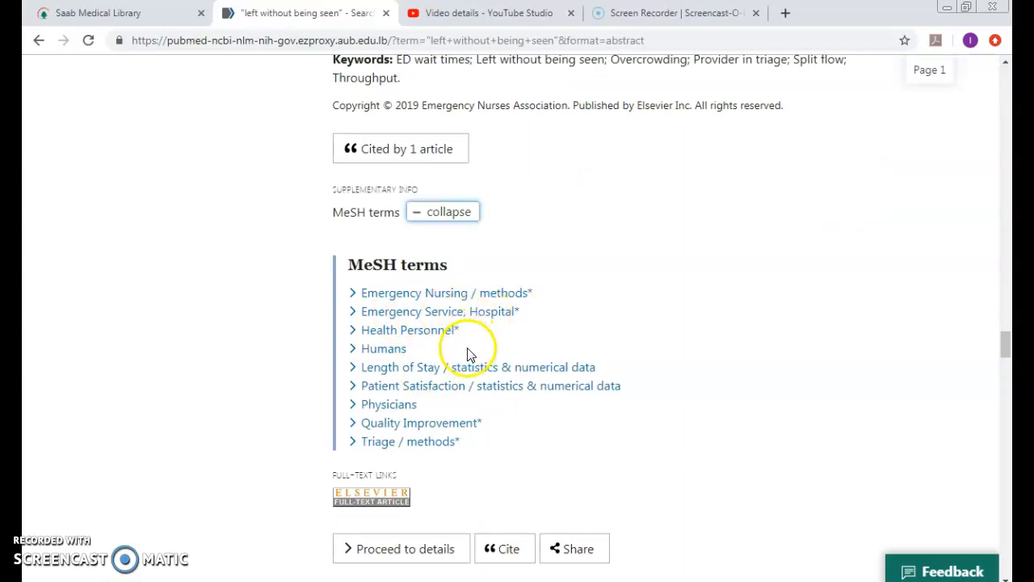
scroll(up, 3)
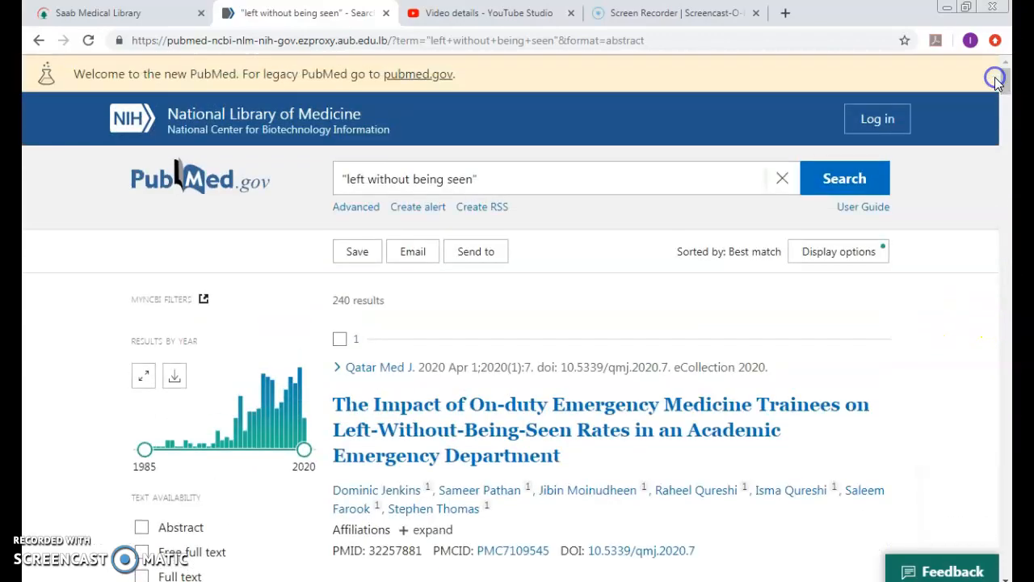
mouse_move(717, 195)
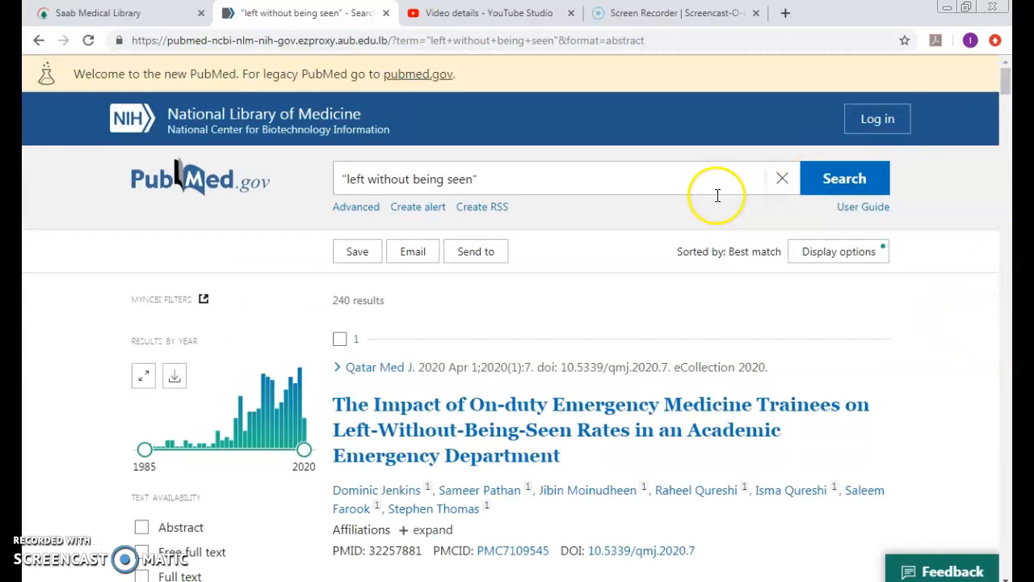
mouse_move(601, 204)
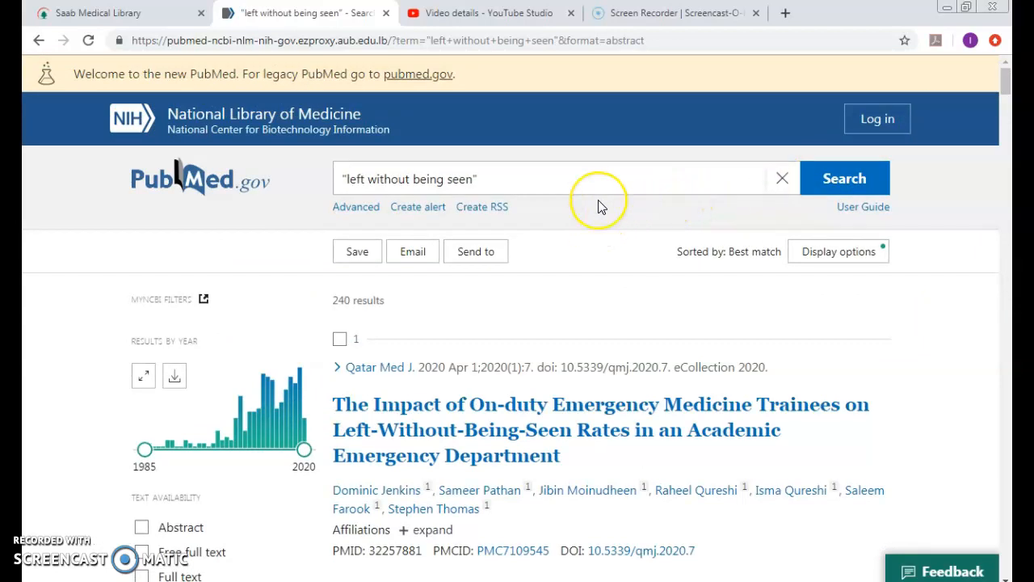
mouse_move(601, 205)
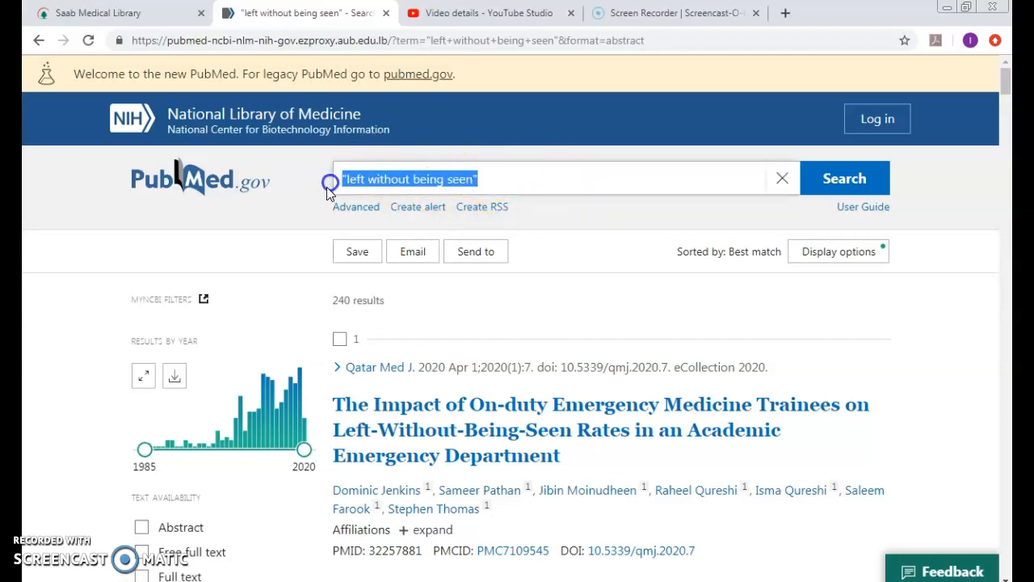
mouse_move(788, 14)
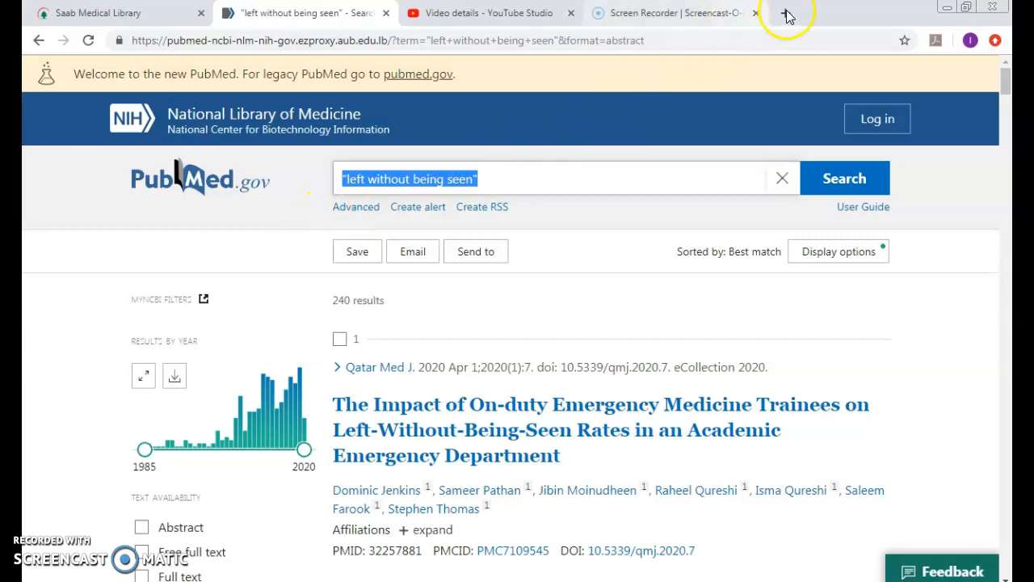
Step: In a new tab, Google "left without being seen" site:nih.gov, returning about 907 results
click(788, 14)
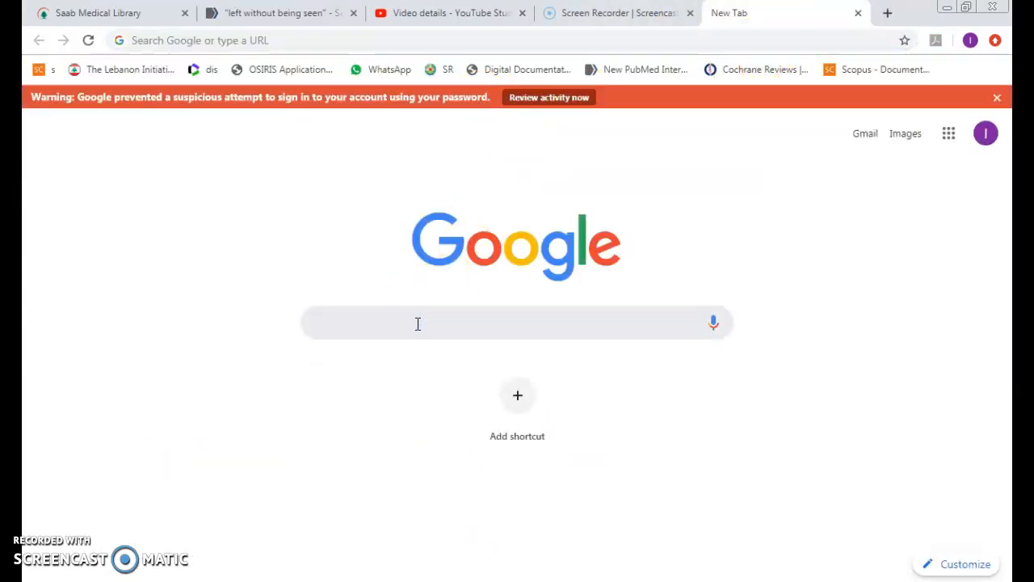
text("left without being seen")
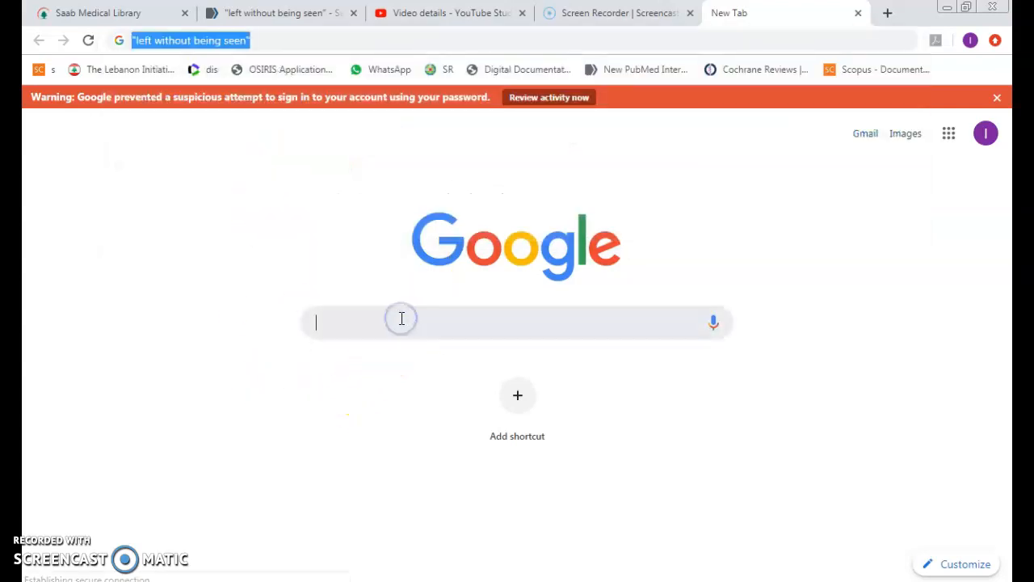
text(si)
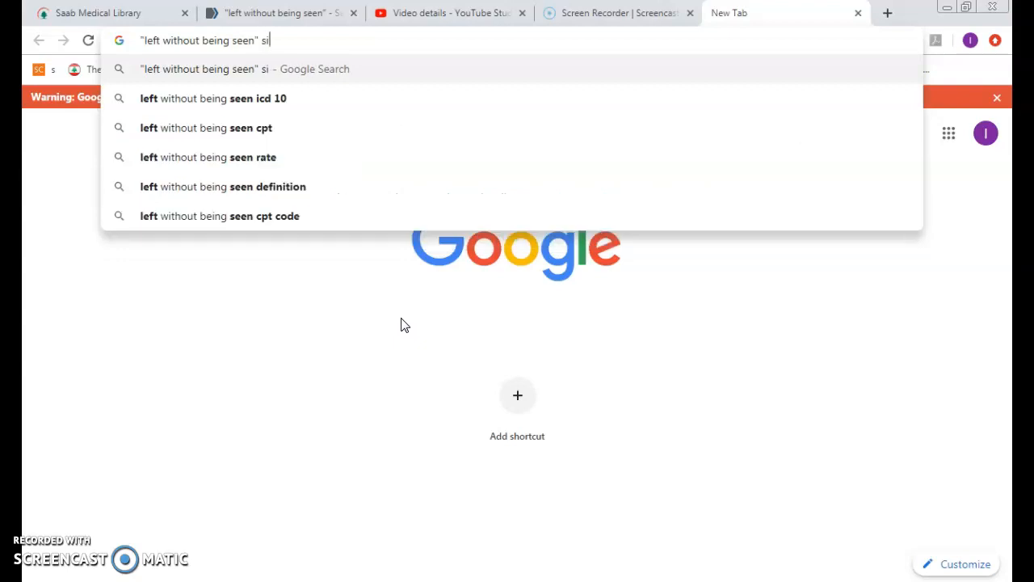
text(te:nih)
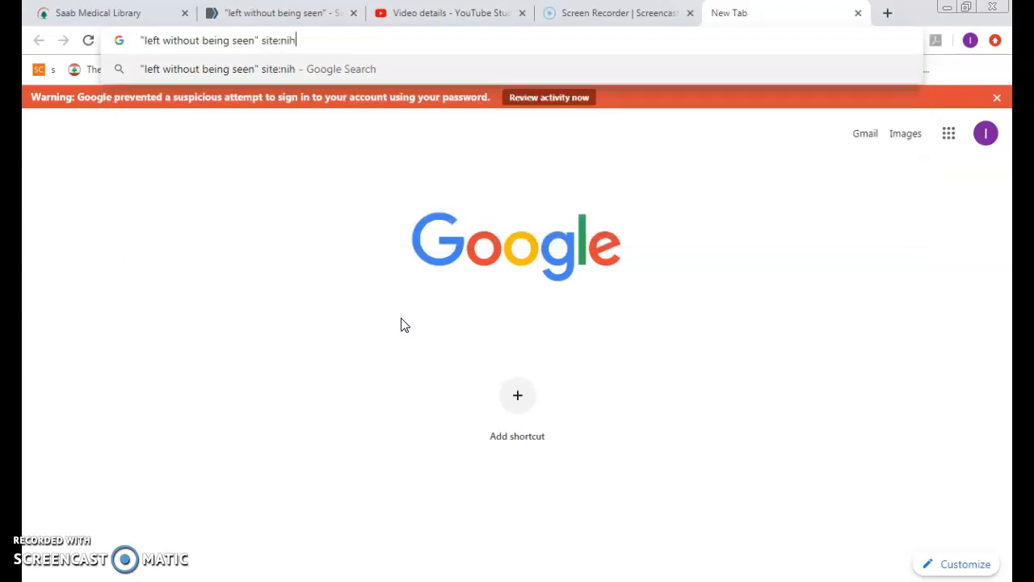
text(.goov)
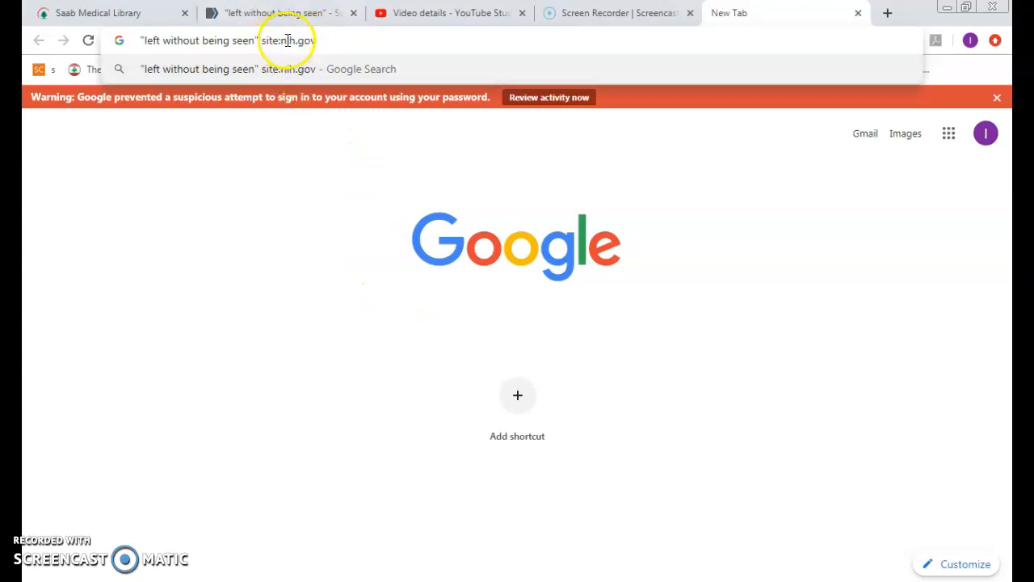
mouse_move(336, 40)
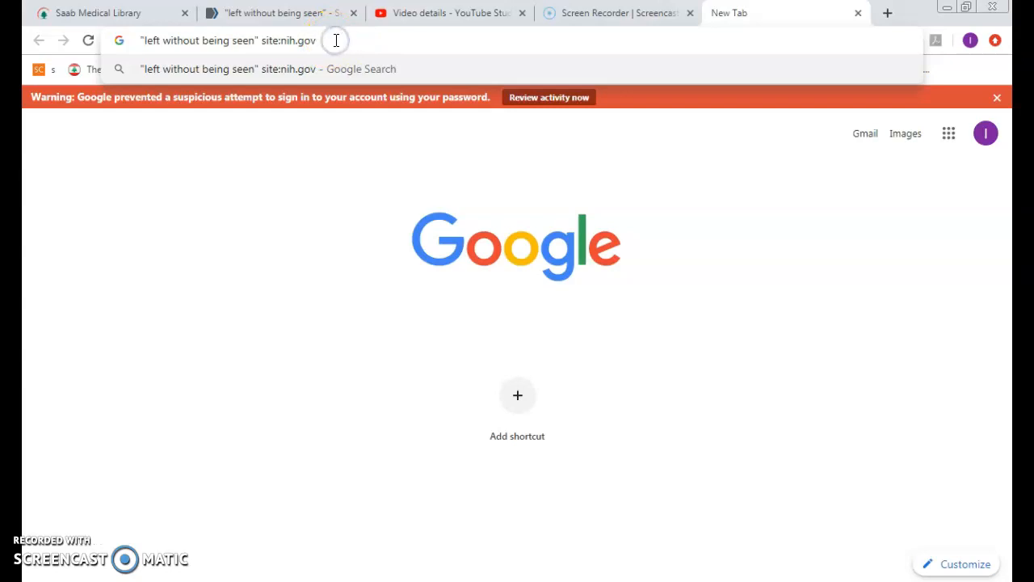
mouse_move(331, 41)
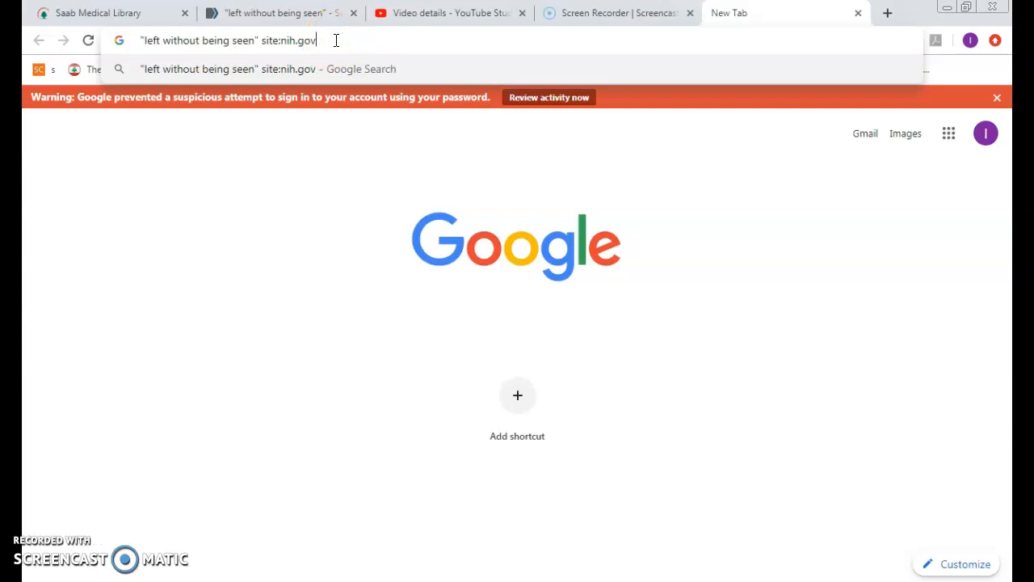
key(Return)
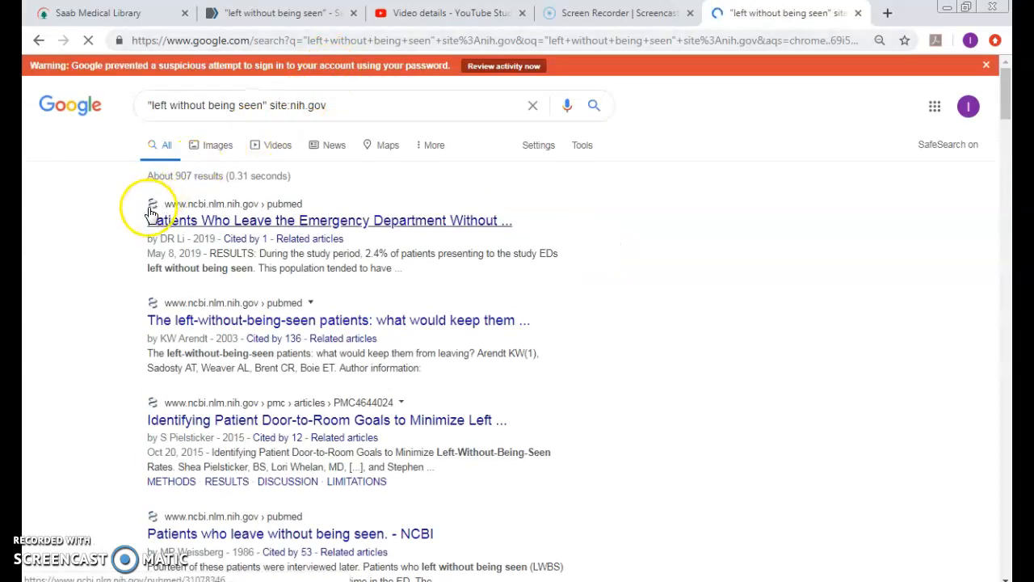
mouse_move(239, 155)
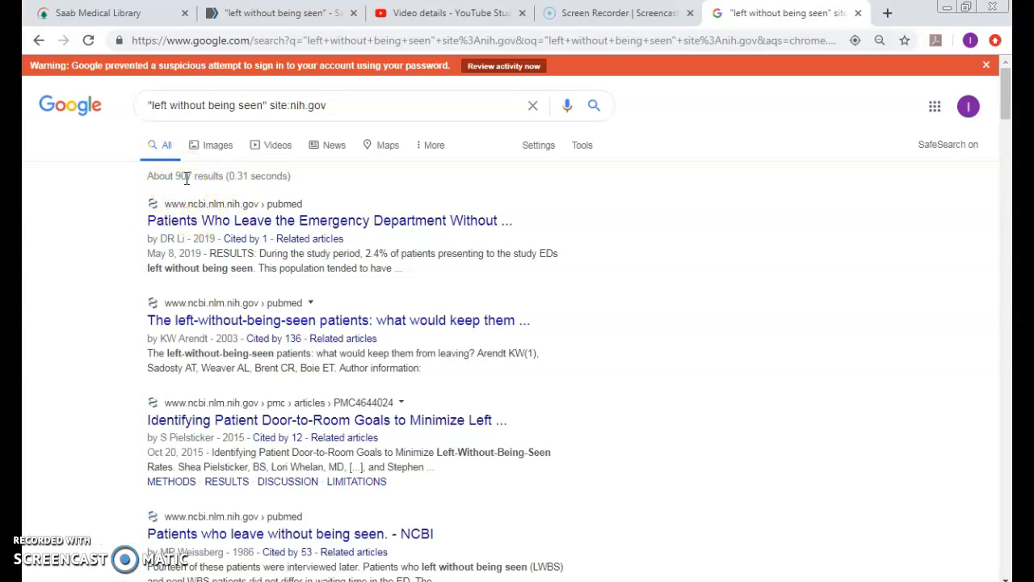
mouse_move(183, 191)
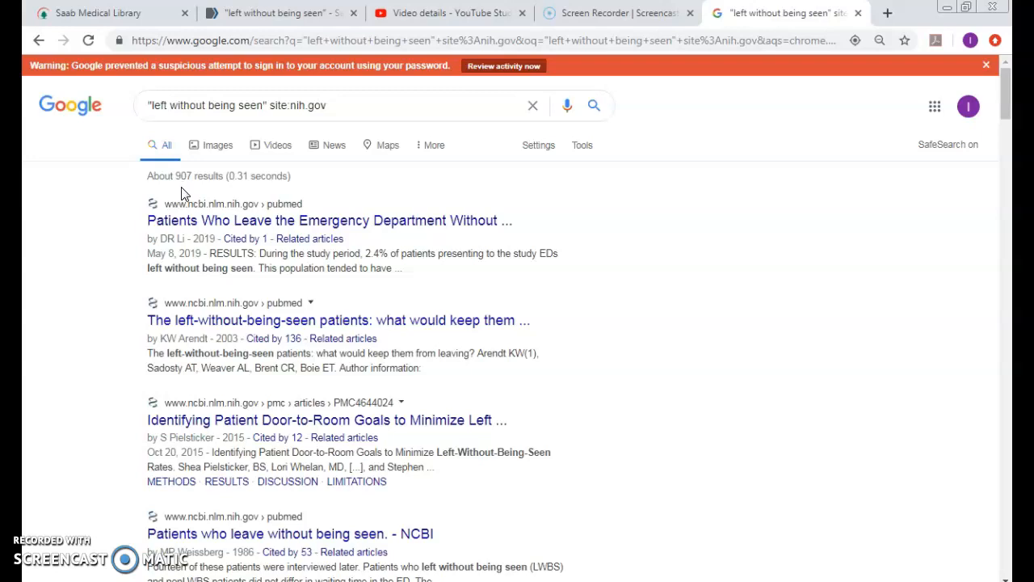
mouse_move(181, 204)
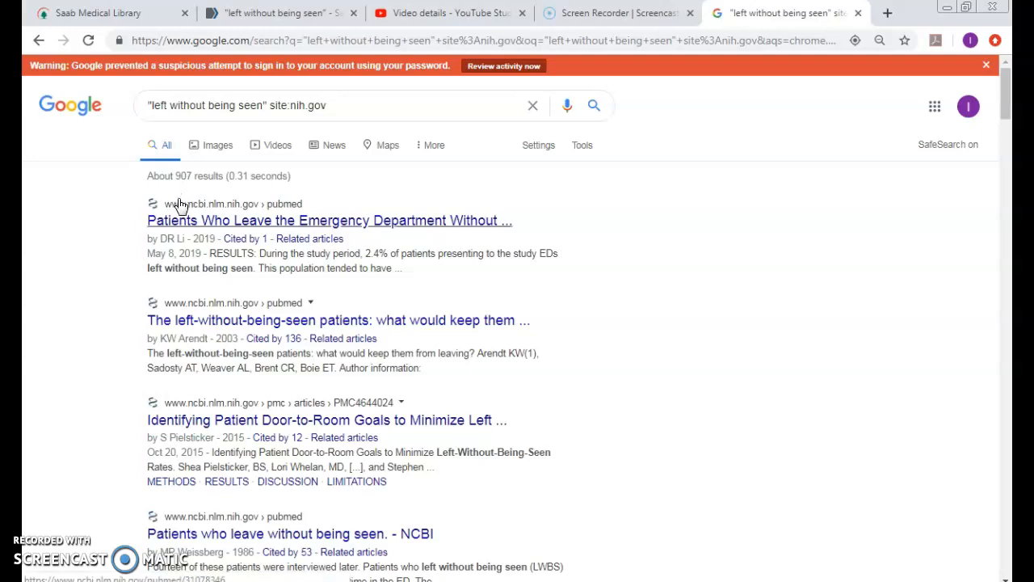